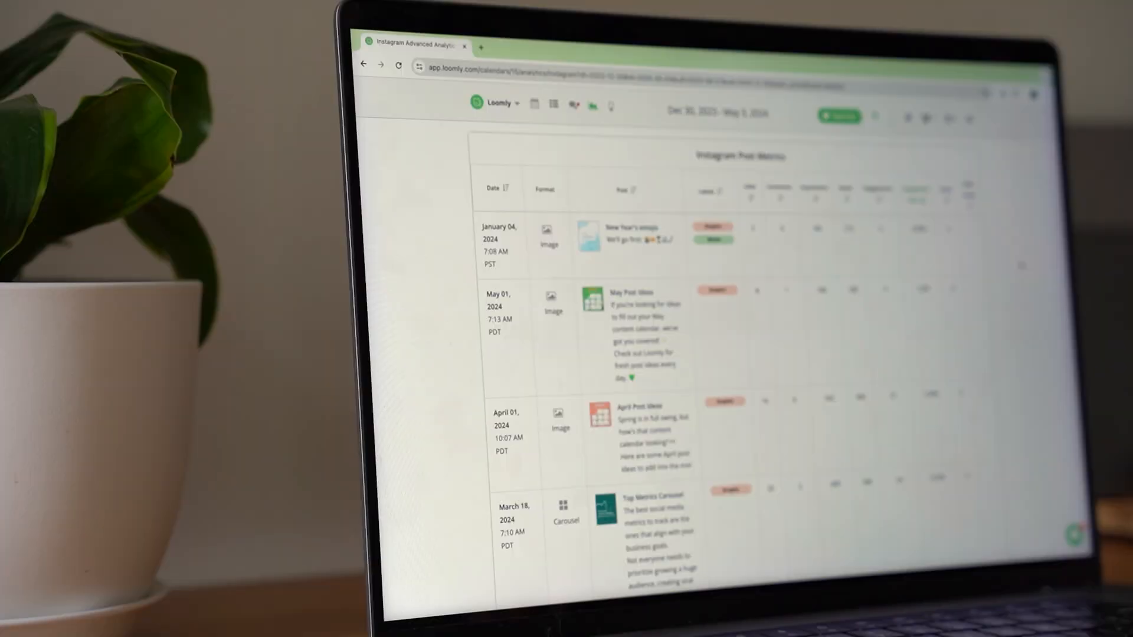
# - Scroll down through the Loomly dashboard to reach the calendar list
pyautogui.scroll(-3)
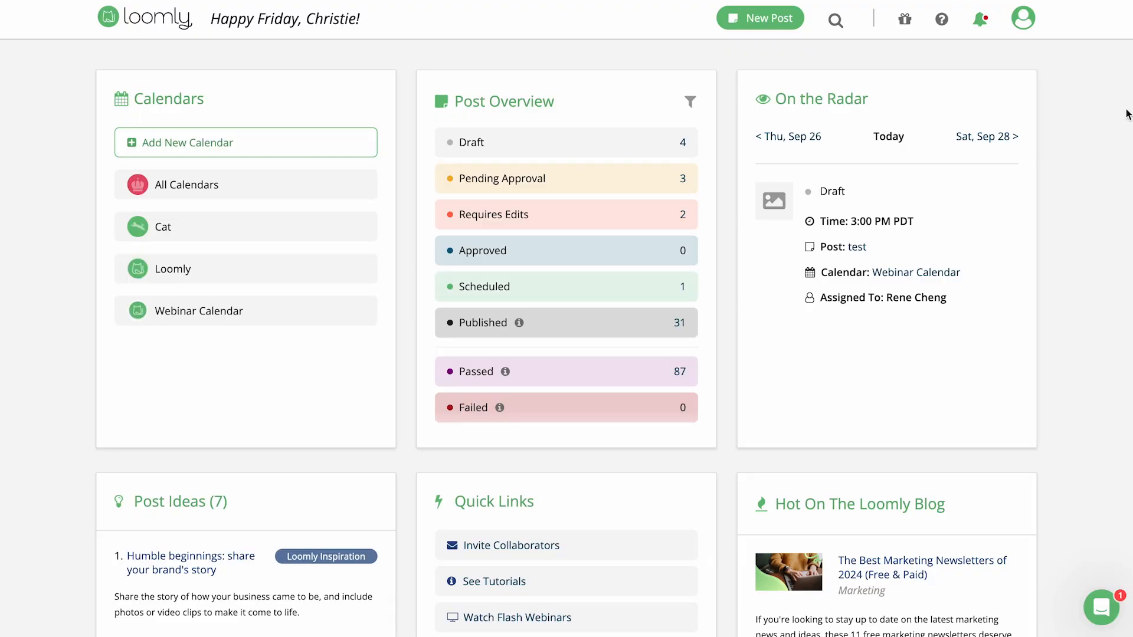
pyautogui.moveTo(1042, 14)
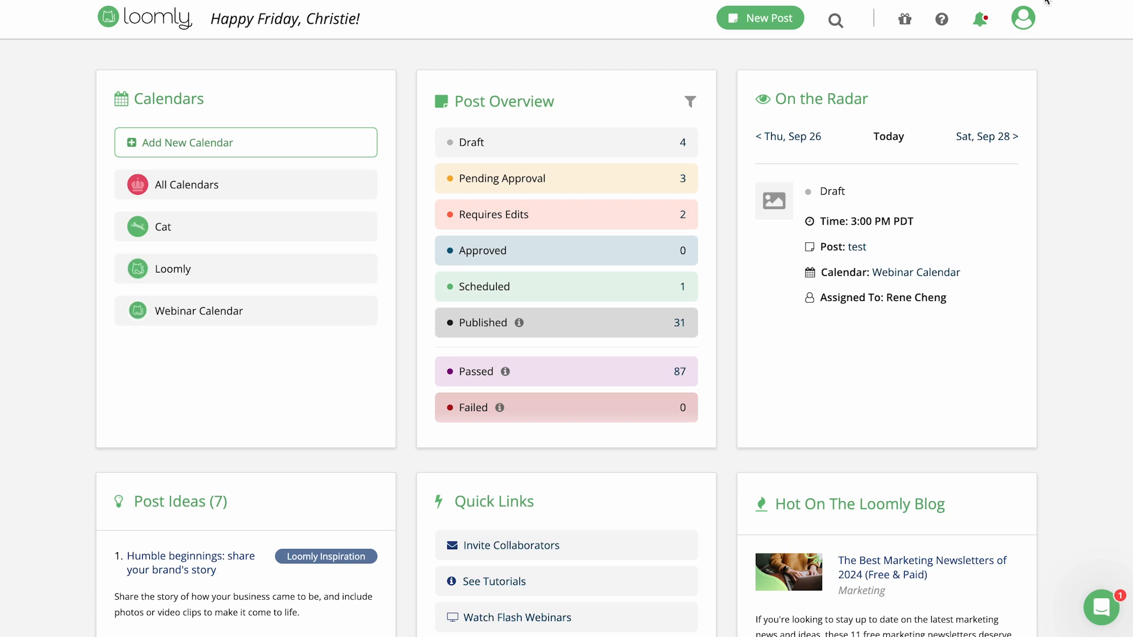
pyautogui.moveTo(1089, 166)
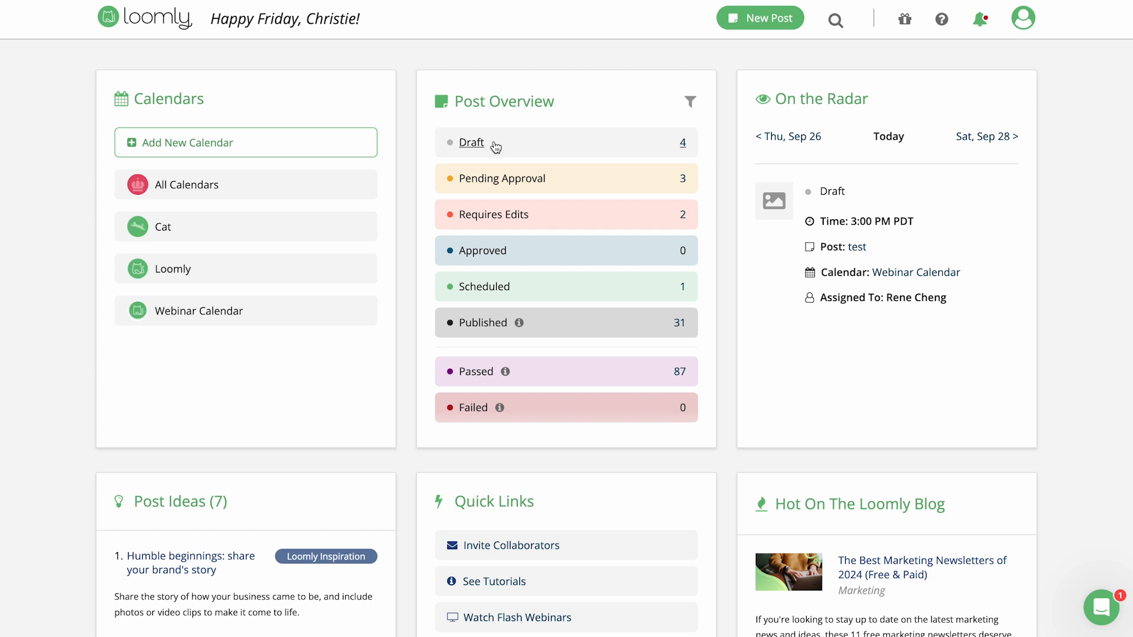
pyautogui.moveTo(707, 120)
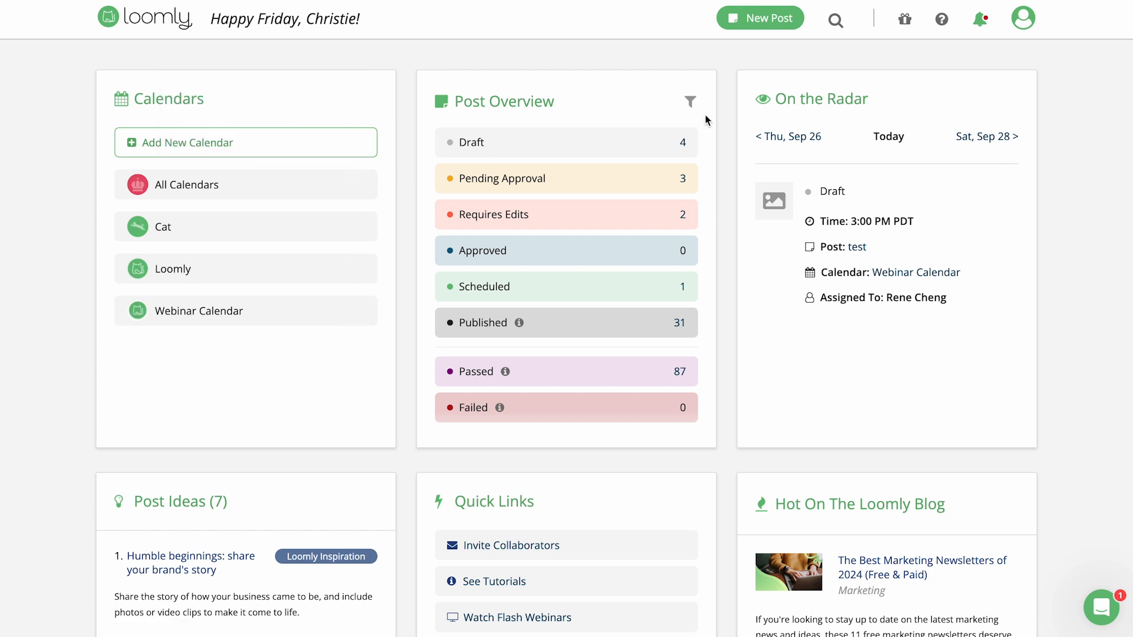
pyautogui.moveTo(712, 426)
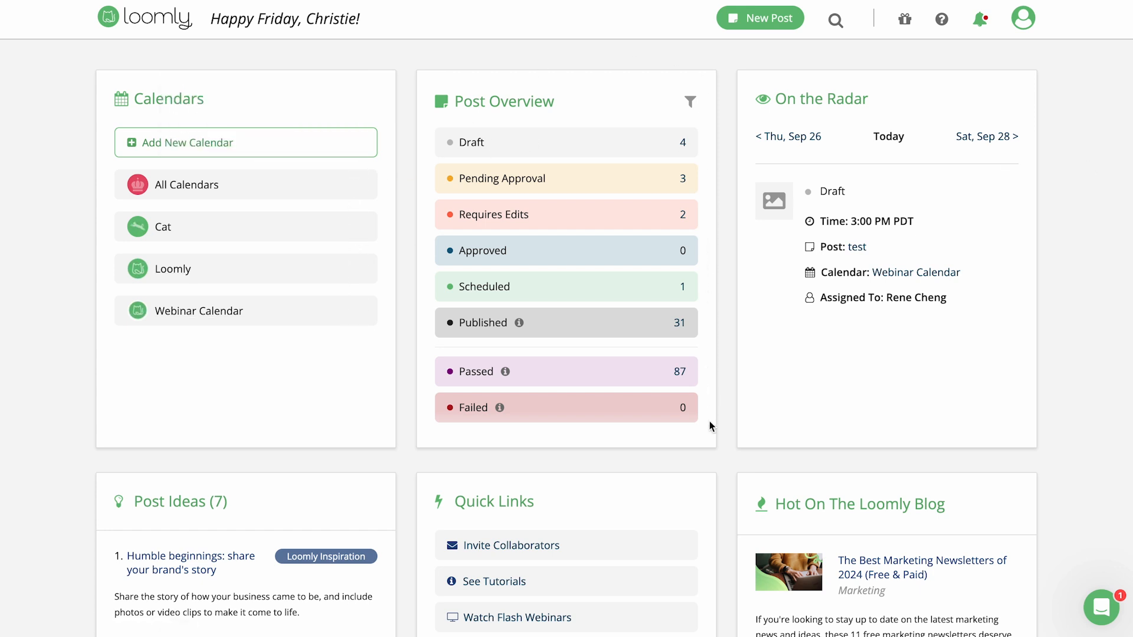
pyautogui.scroll(-3)
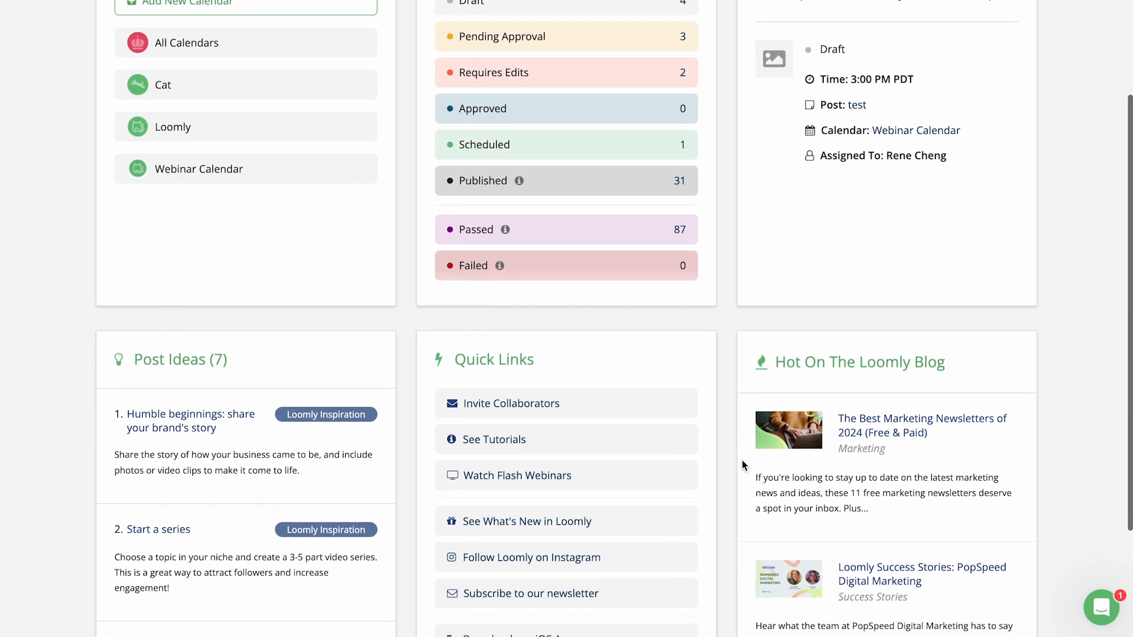
pyautogui.scroll(-3)
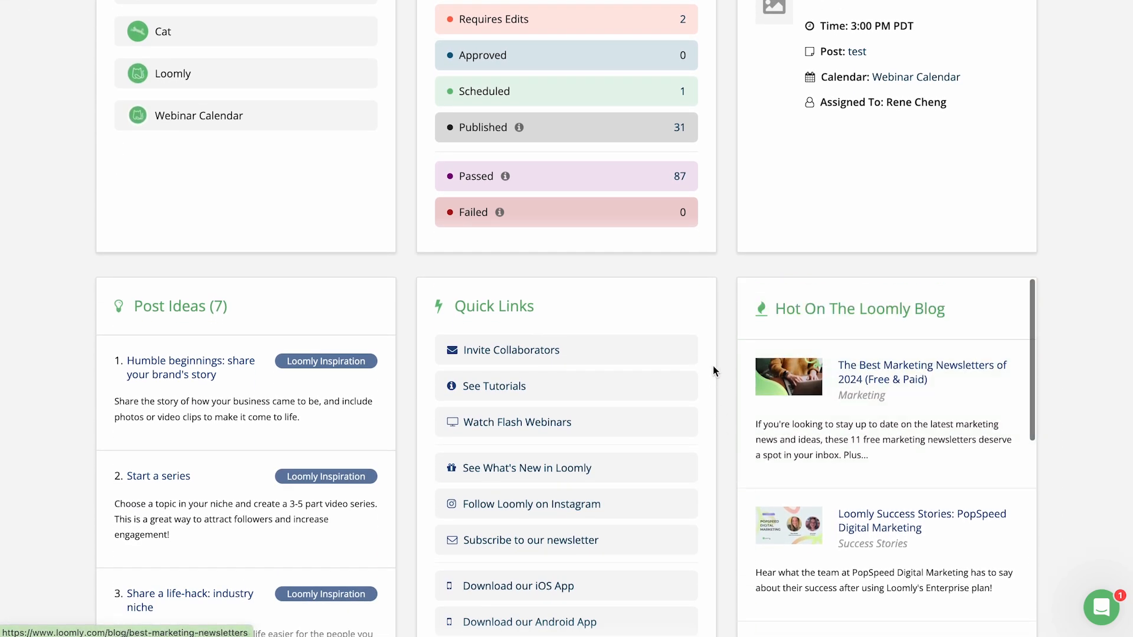
pyautogui.scroll(-3)
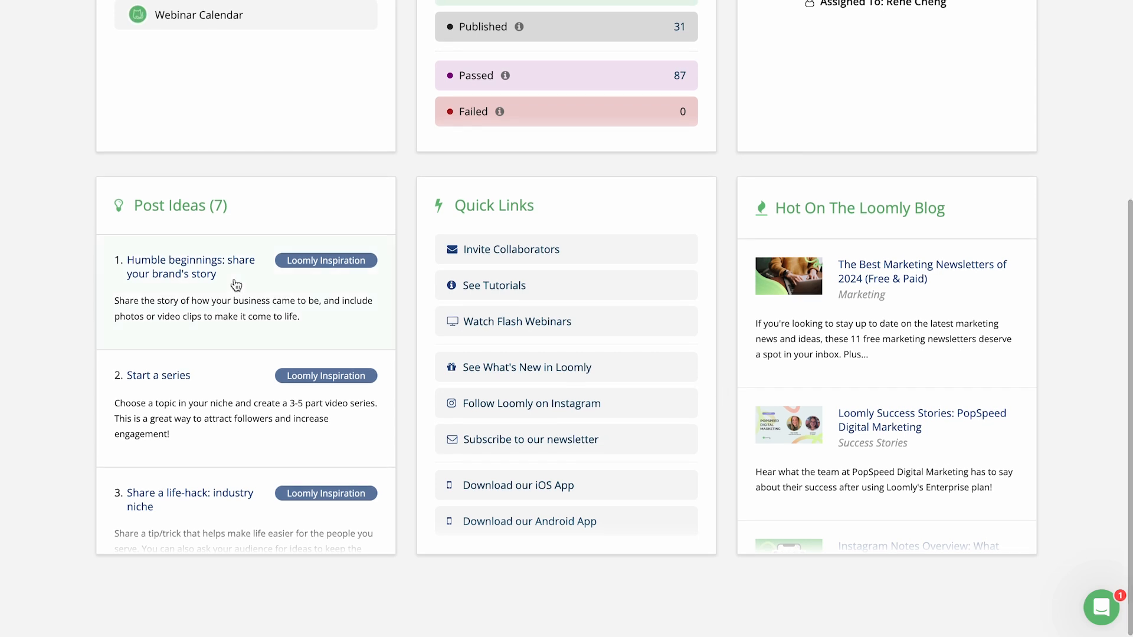
pyautogui.moveTo(712, 394)
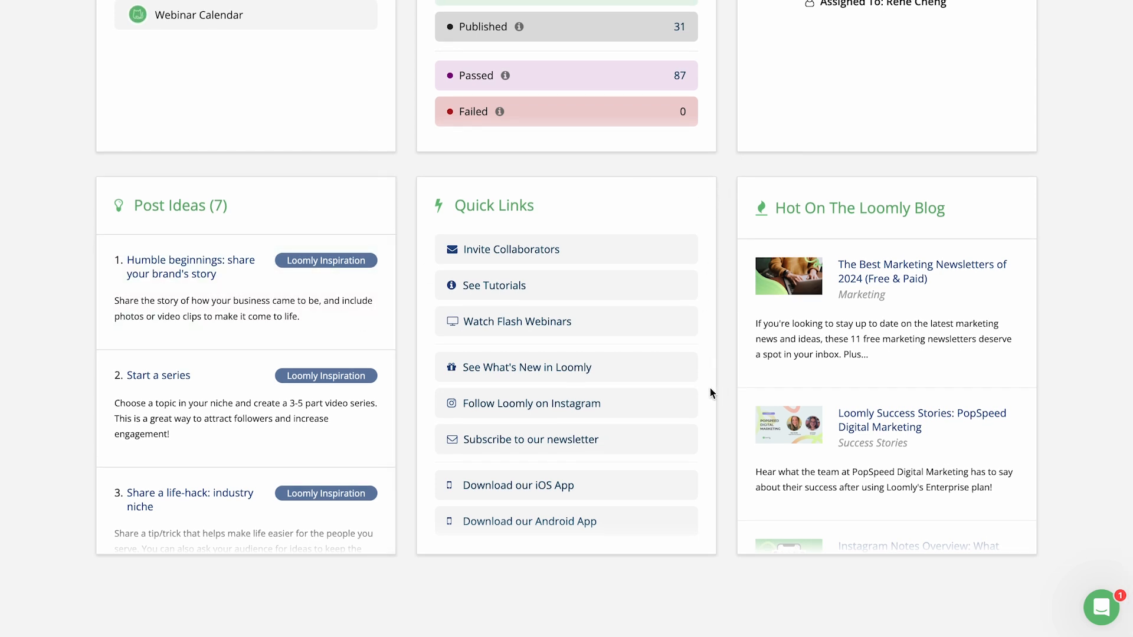
pyautogui.scroll(-3)
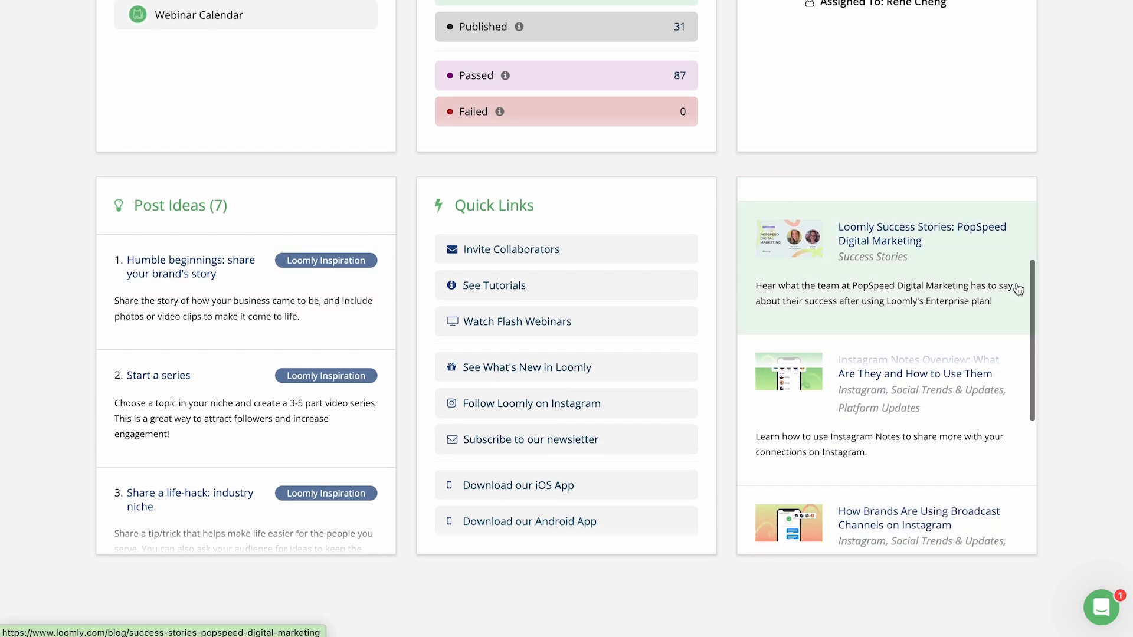
pyautogui.scroll(-3)
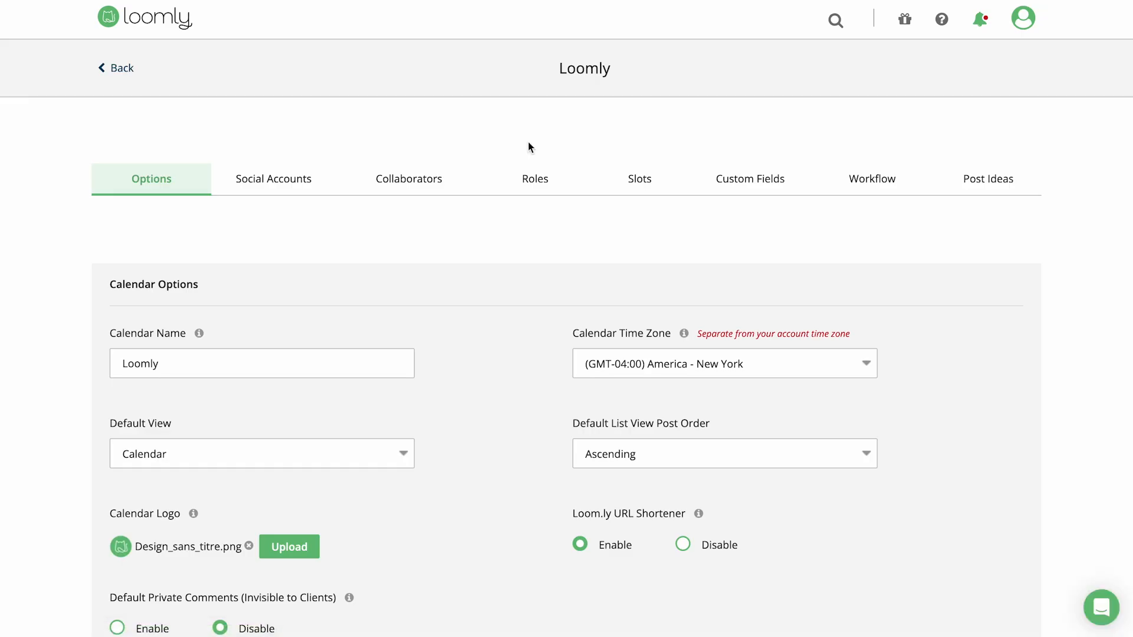
# - Show the Loomly calendar's connected social accounts (Facebook, Instagram, LinkedIn, TikTok, Threads) in its settings
pyautogui.click(272, 178)
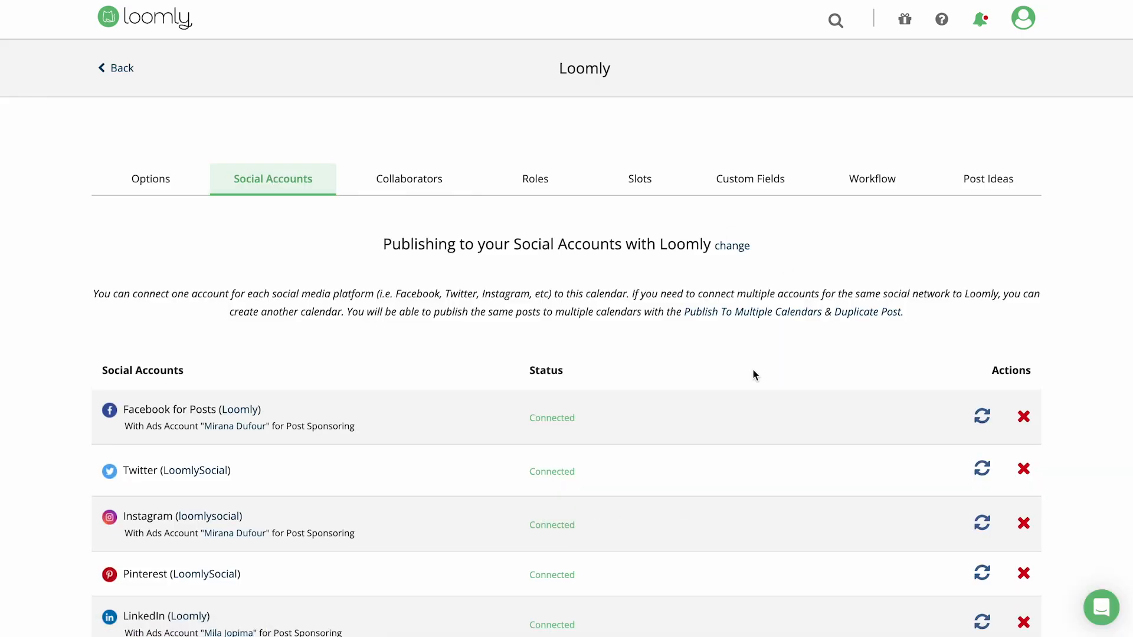
pyautogui.scroll(-3)
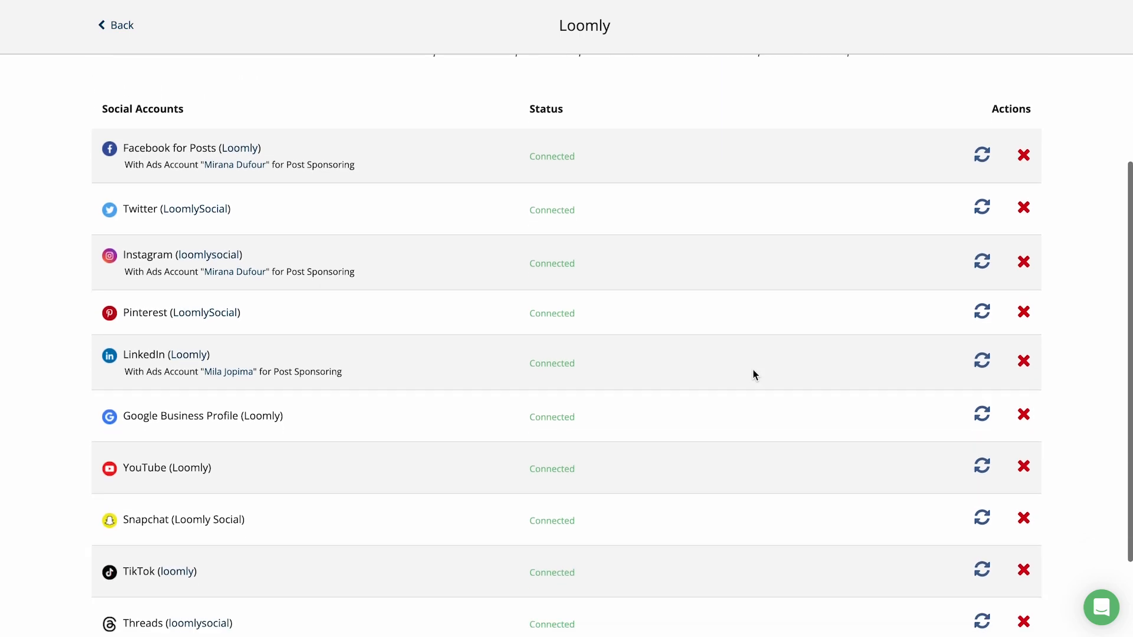
# - Return to the content calendar and advance the month view to September 2024
pyautogui.click(115, 25)
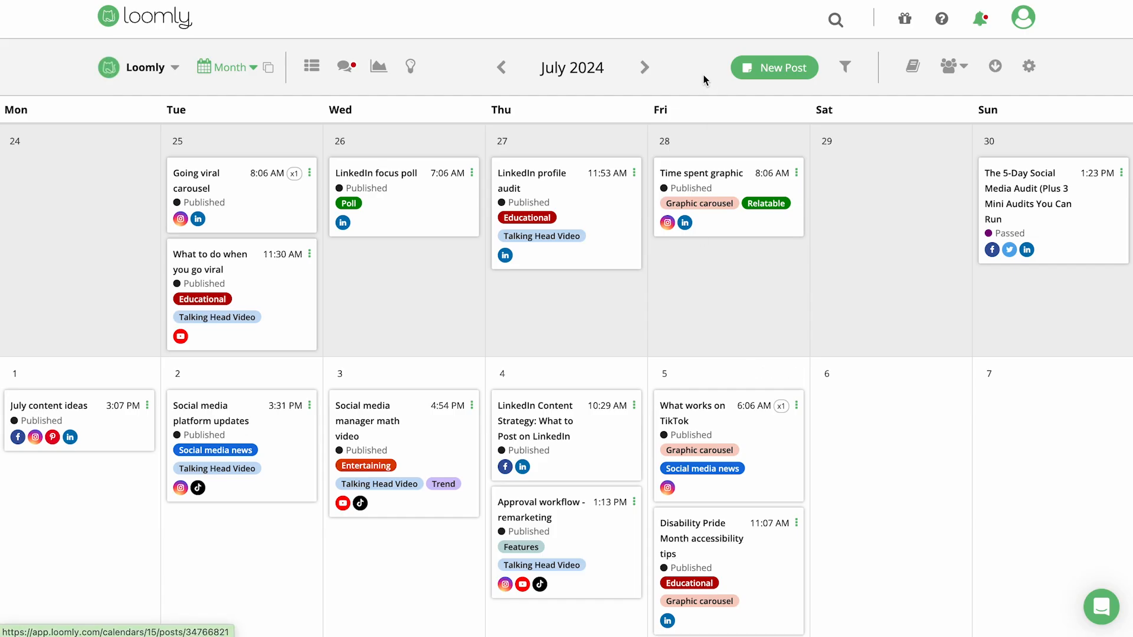
pyautogui.click(644, 68)
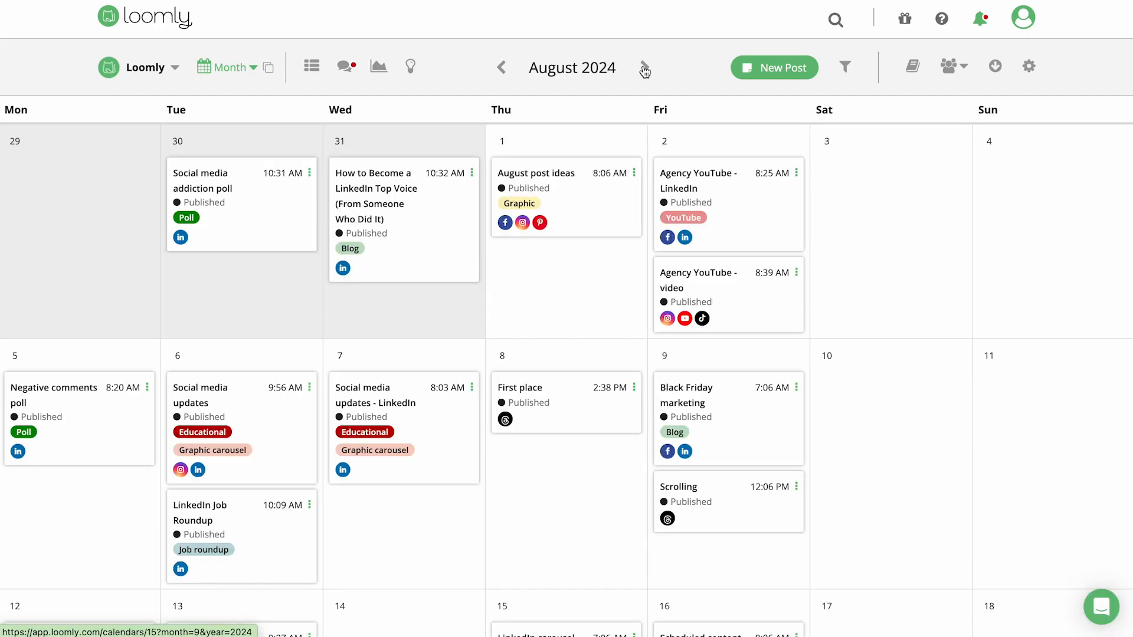
pyautogui.click(645, 66)
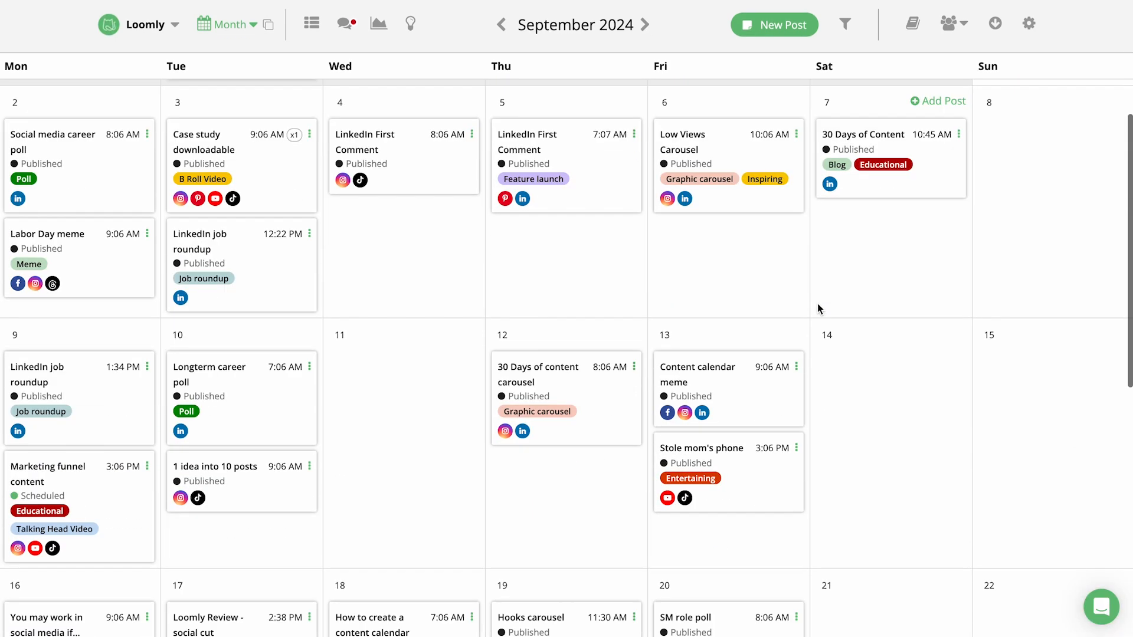
pyautogui.scroll(-3)
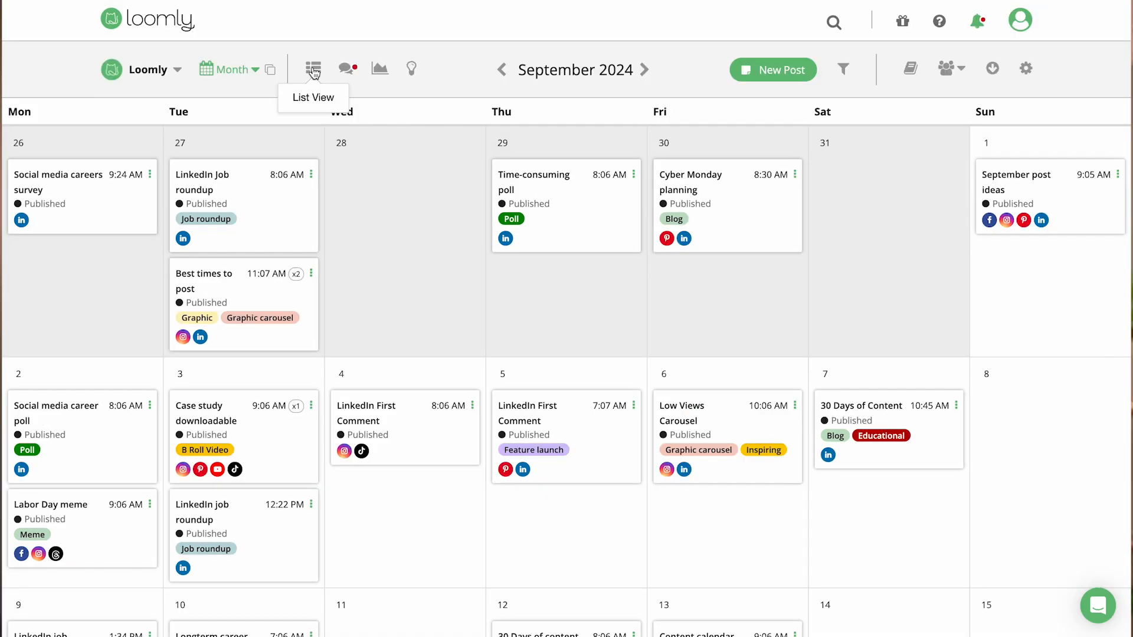
# - Show September 2024's posts in List View and select them all for bulk actions
pyautogui.click(313, 70)
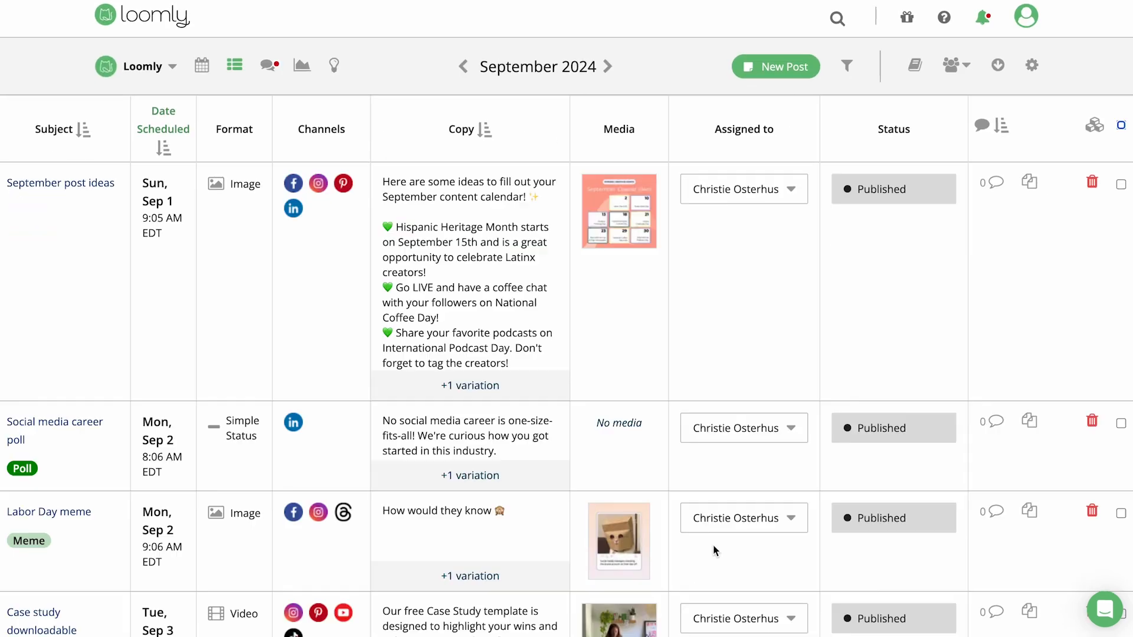
pyautogui.click(1094, 125)
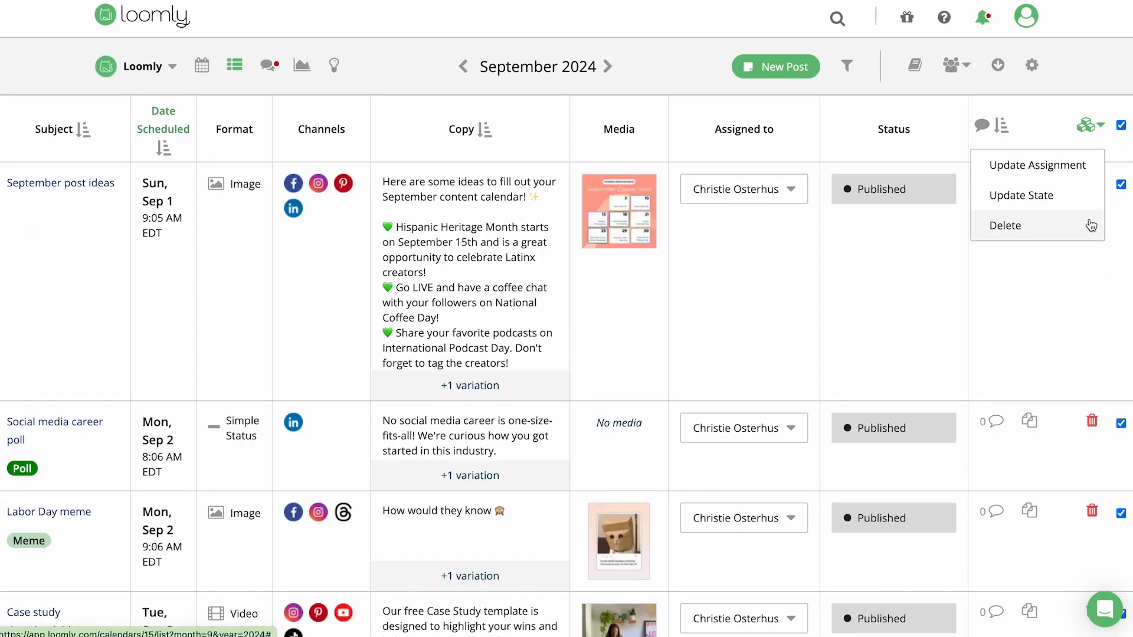
pyautogui.click(200, 64)
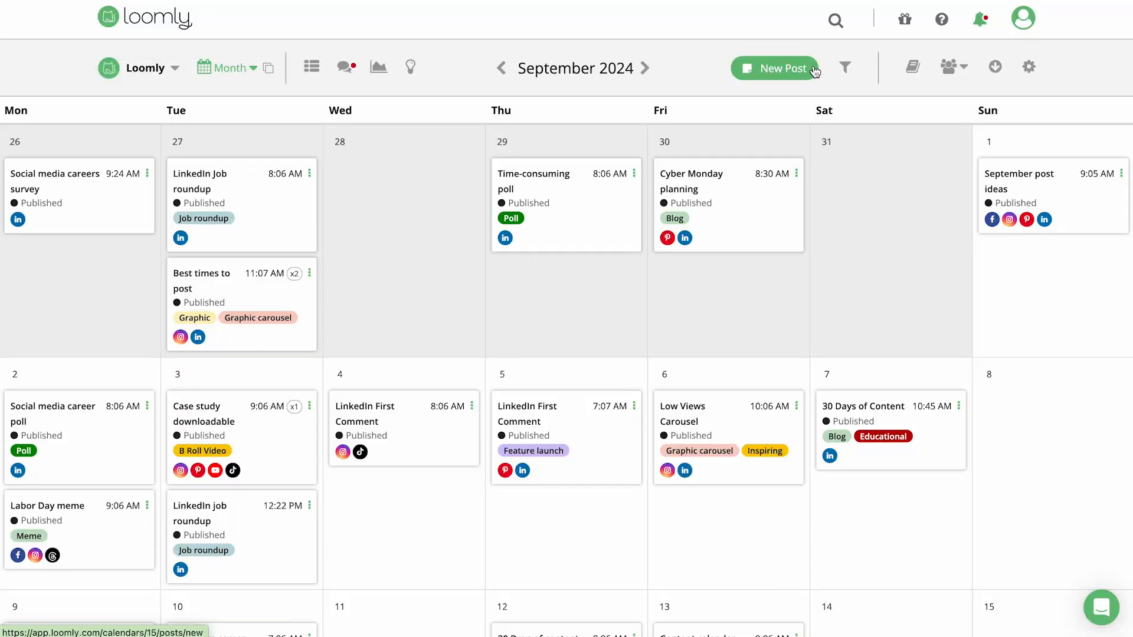
pyautogui.moveTo(1024, 43)
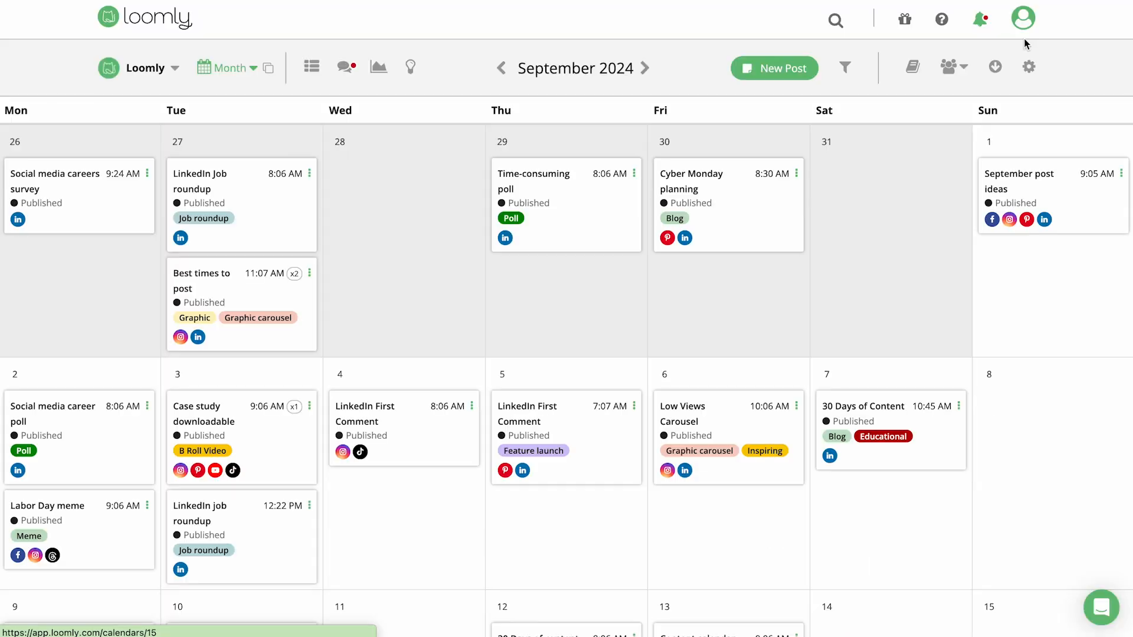
pyautogui.scroll(-3)
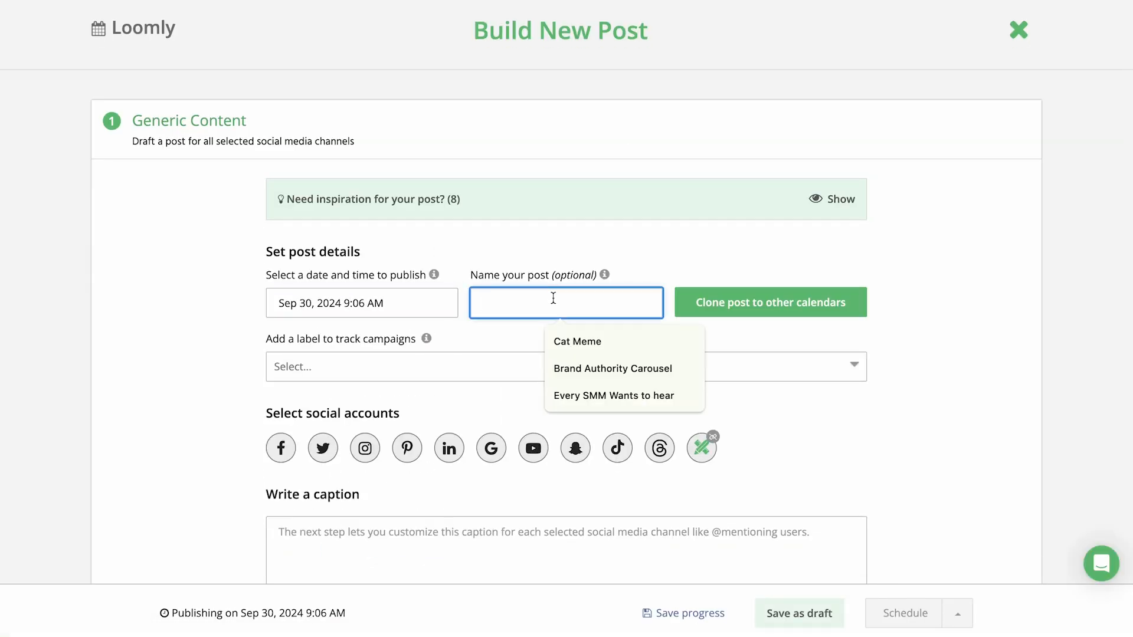
# - Name the post 'International Podcast Day', label it Graphic carousel and let images 1.jpg–9.jpg finish uploading
pyautogui.write('International Podcast Day')
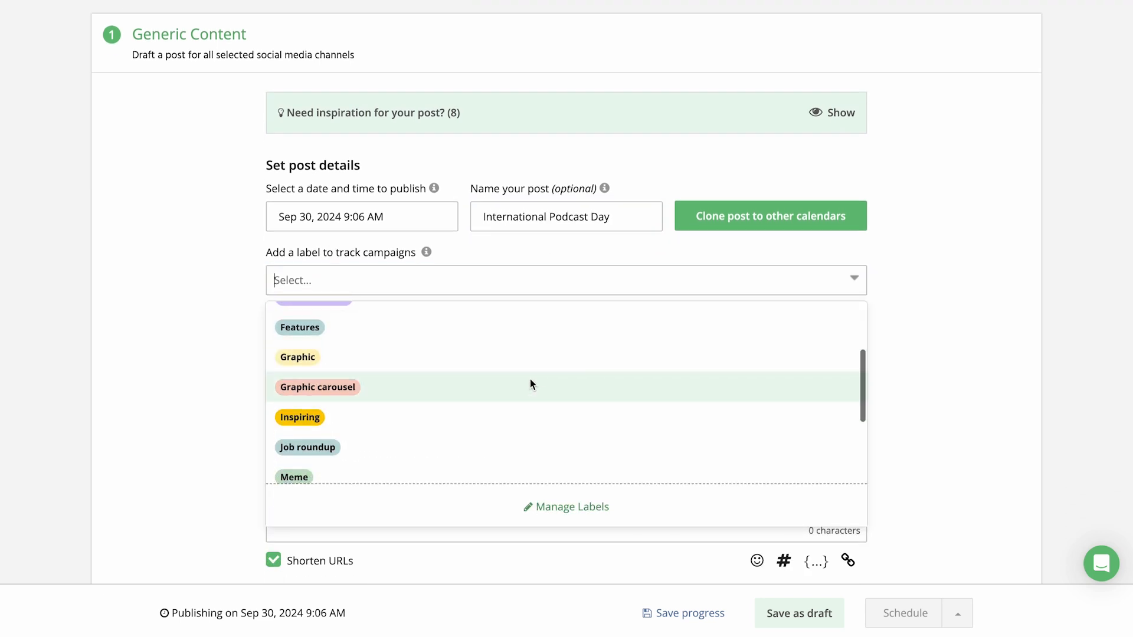
pyautogui.click(316, 387)
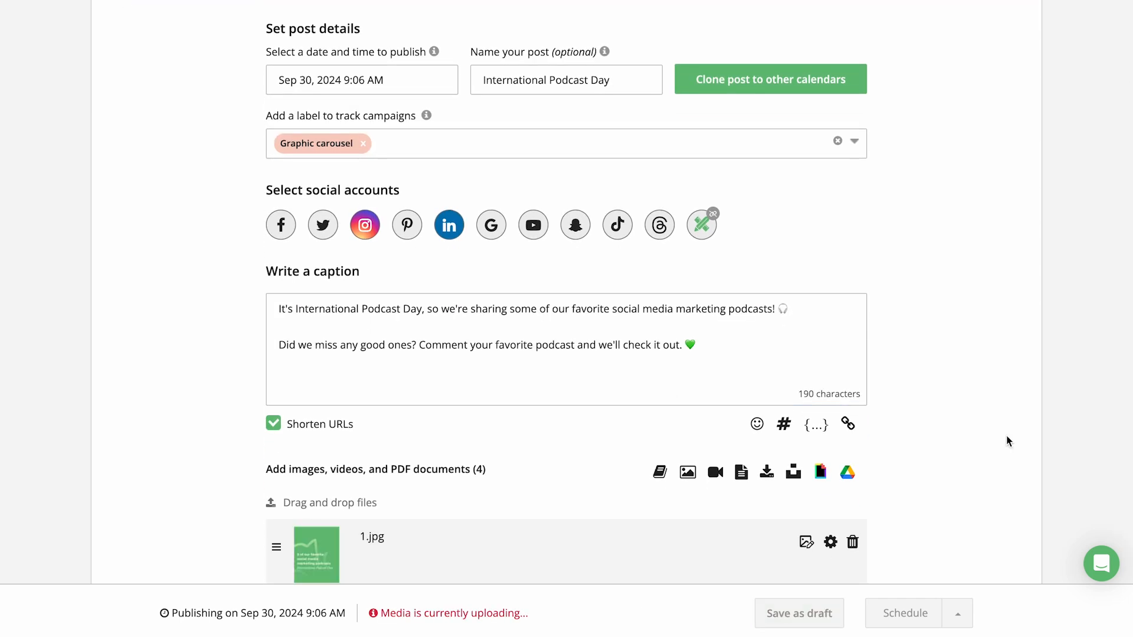
pyautogui.scroll(-3)
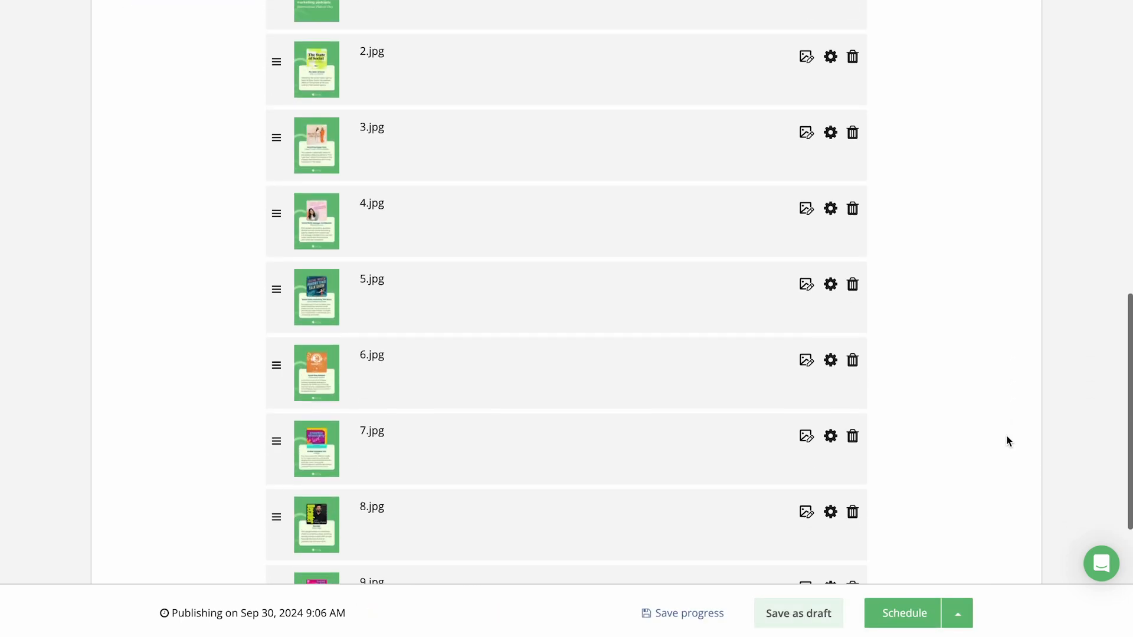
pyautogui.scroll(3)
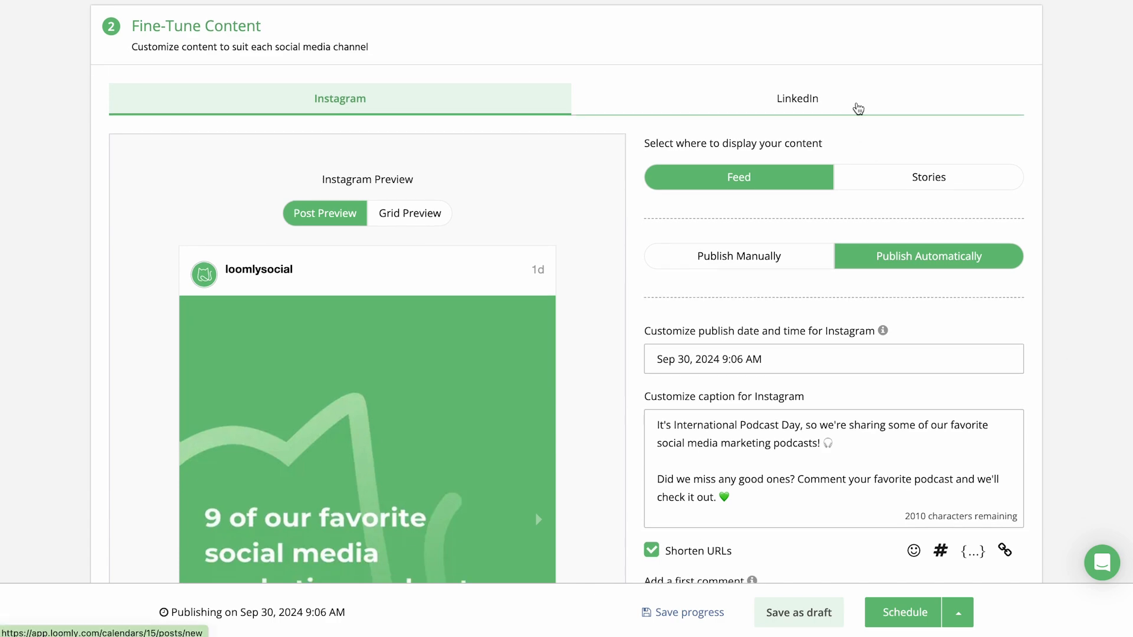
# - Remove the images from the post's LinkedIn version and view a Twitter thread post
pyautogui.click(796, 98)
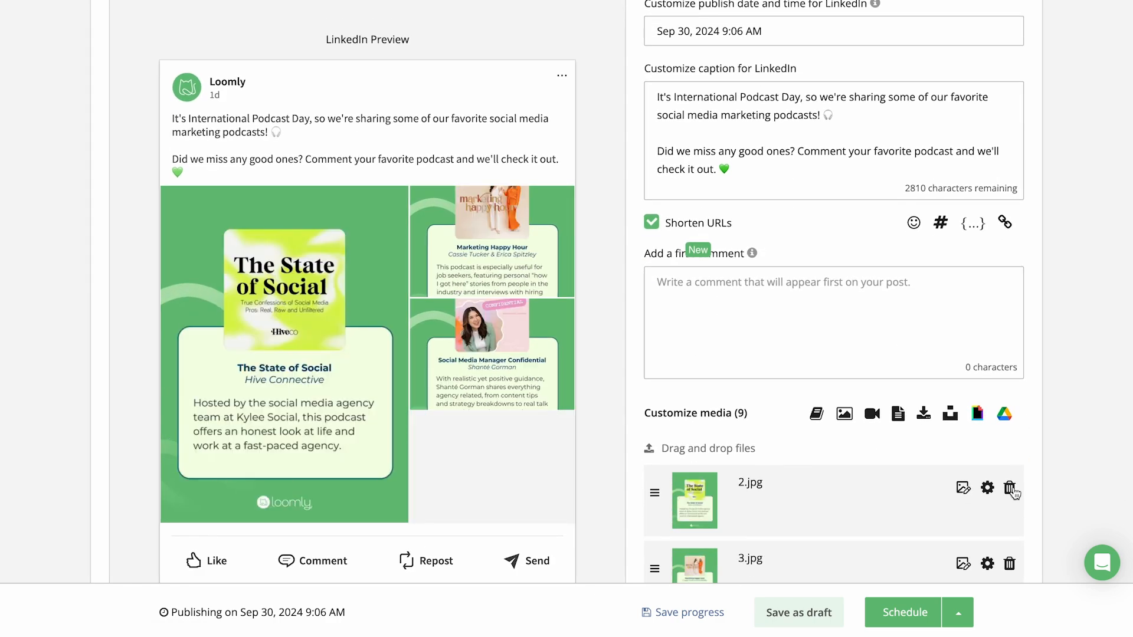
pyautogui.click(1009, 487)
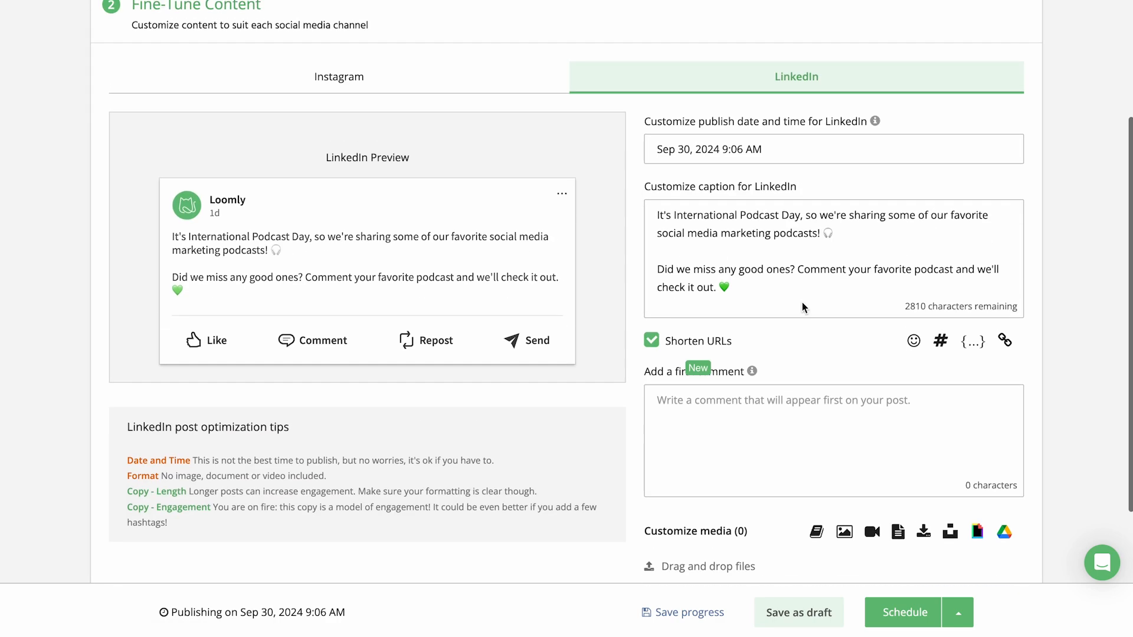
pyautogui.click(257, 84)
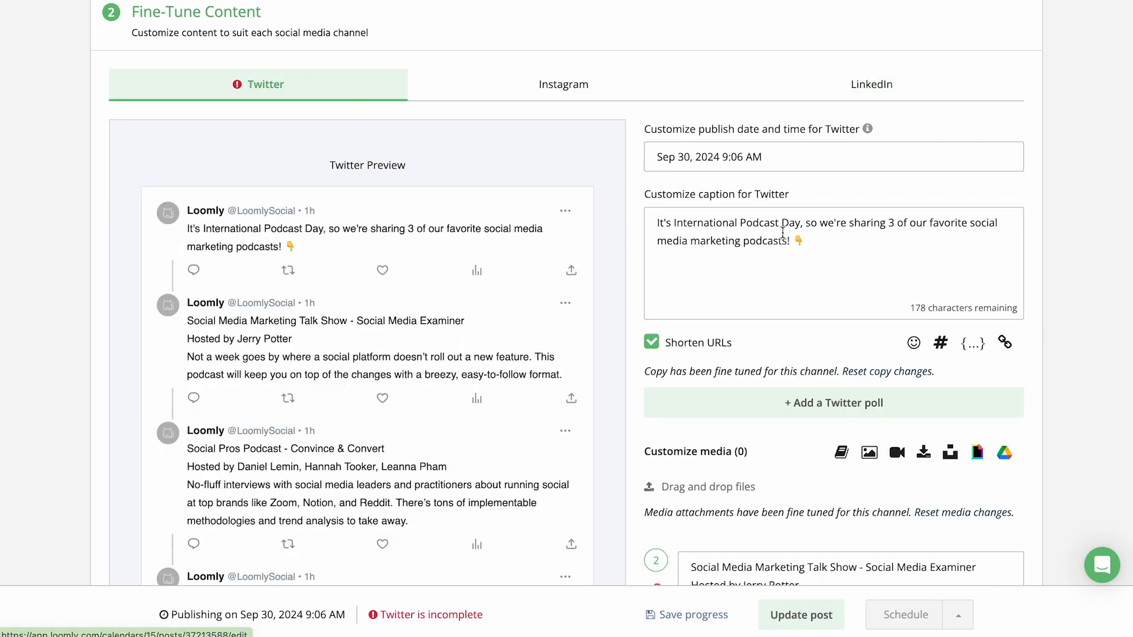
pyautogui.scroll(-3)
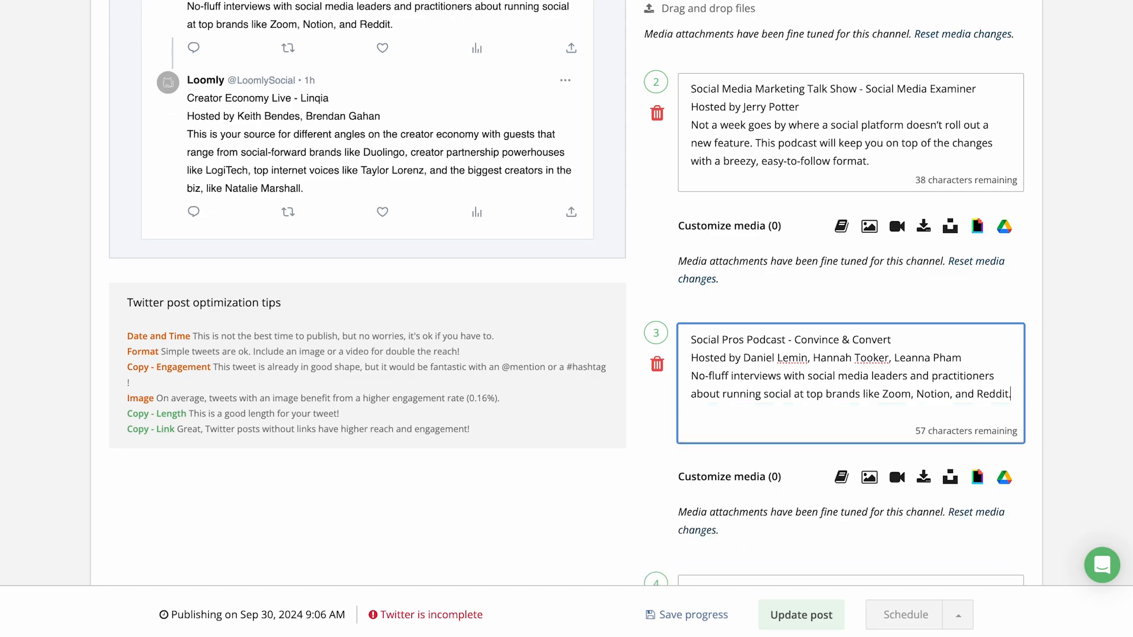
# - Show the post's Instagram preview and advance to the next carousel image
pyautogui.click(562, 82)
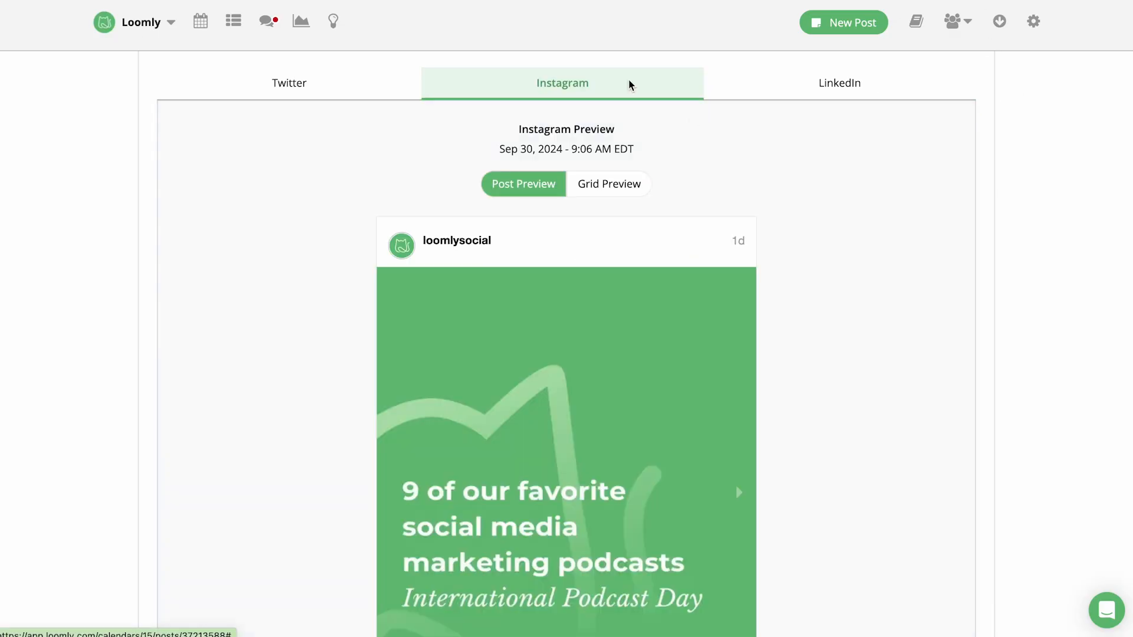
pyautogui.scroll(-3)
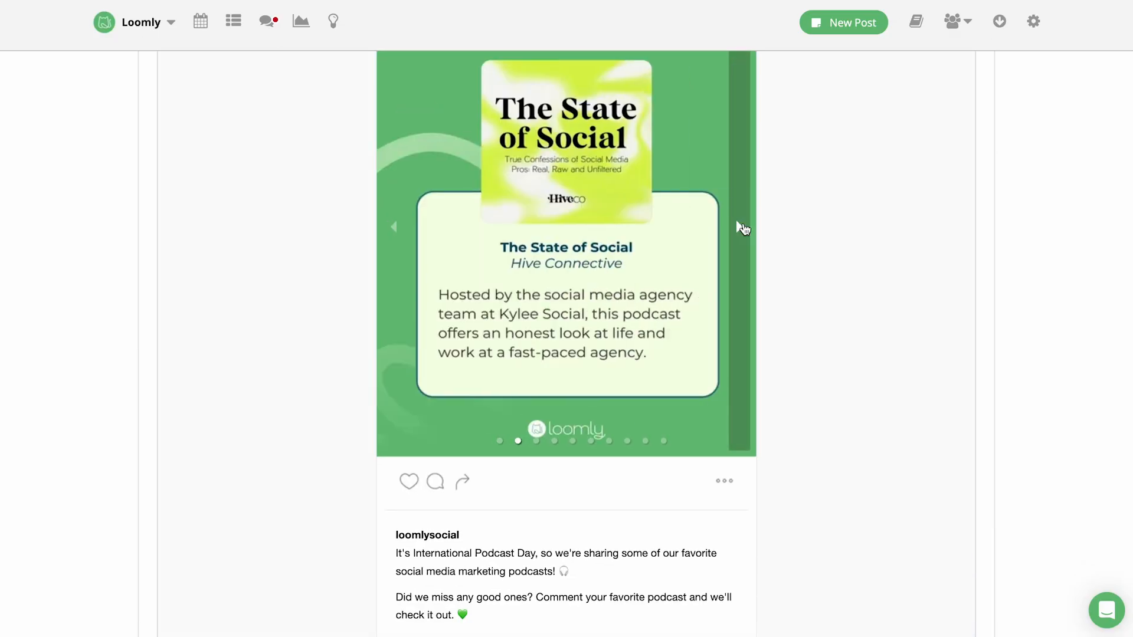
pyautogui.click(610, 223)
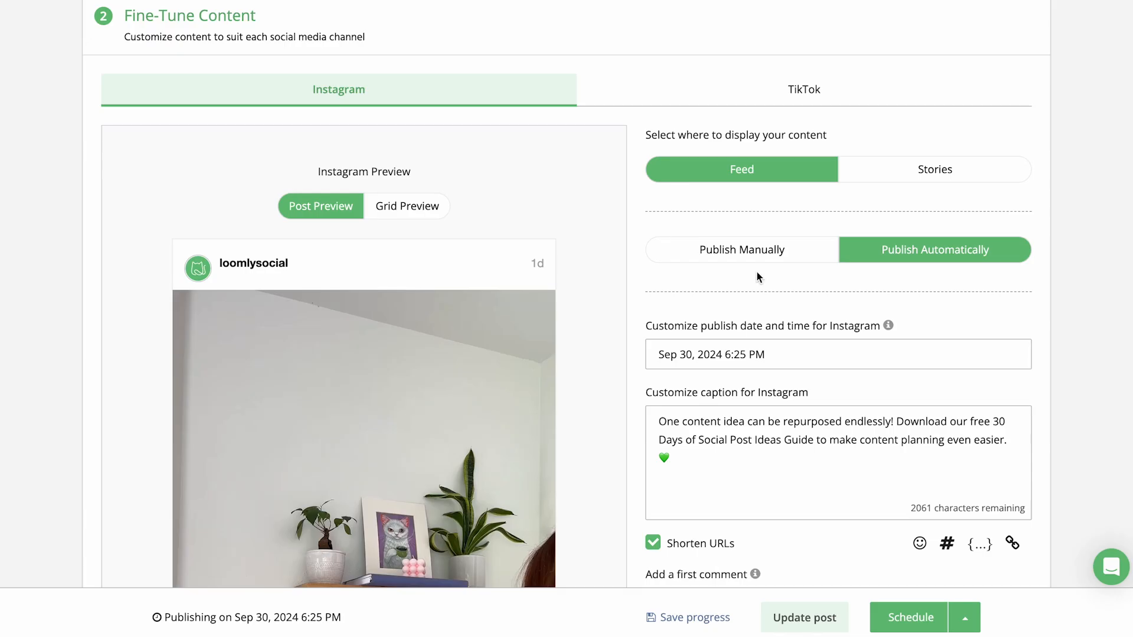
# - Leave the video post's TikTok version on Publish Manually and update the post
pyautogui.click(803, 89)
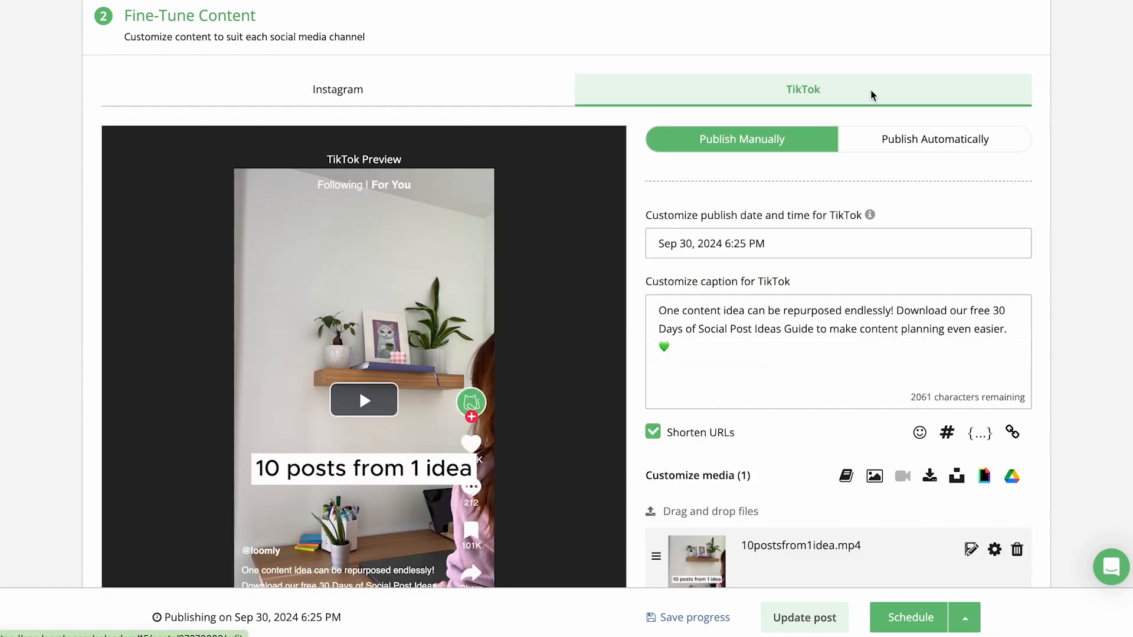
pyautogui.click(804, 617)
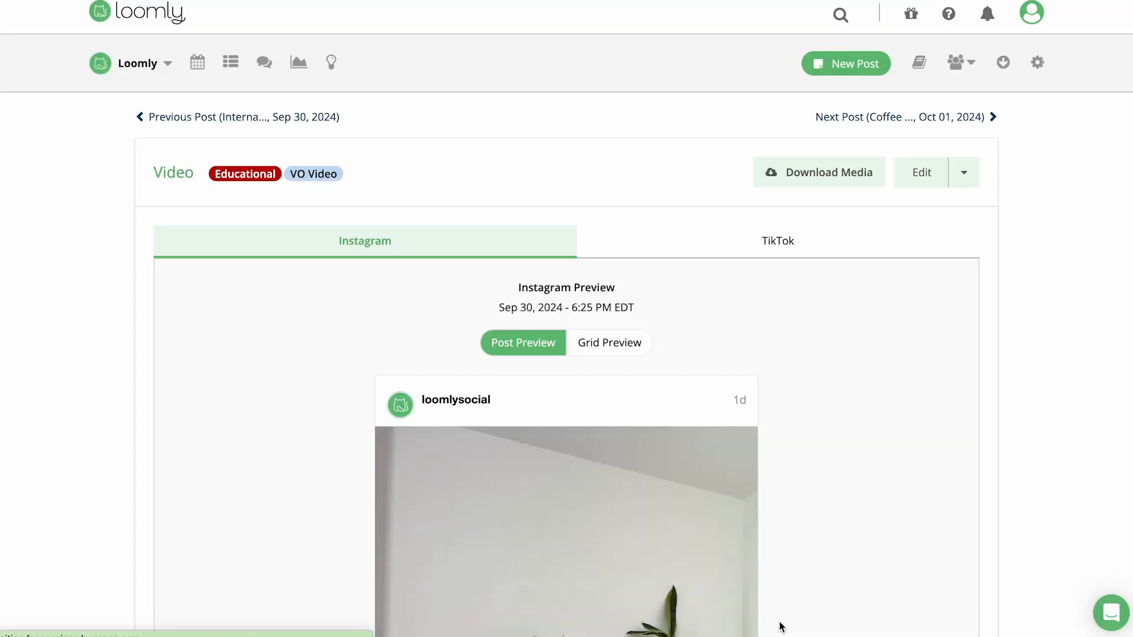
pyautogui.scroll(-3)
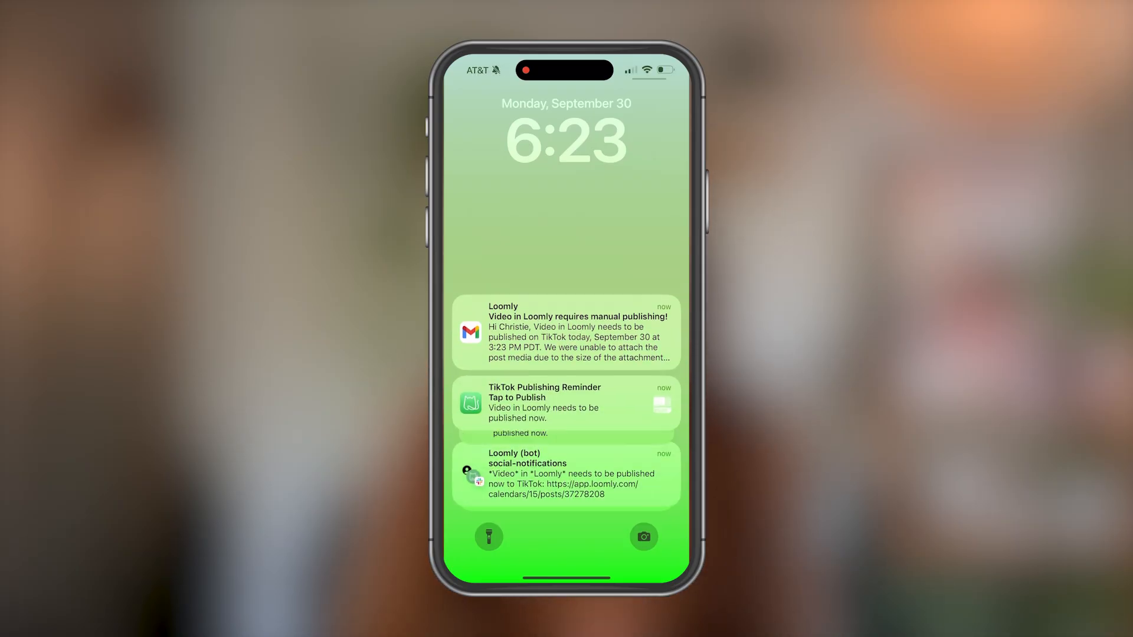
# - View the TikTok manual-publishing reminders and page through the Loomly media library
pyautogui.click(566, 404)
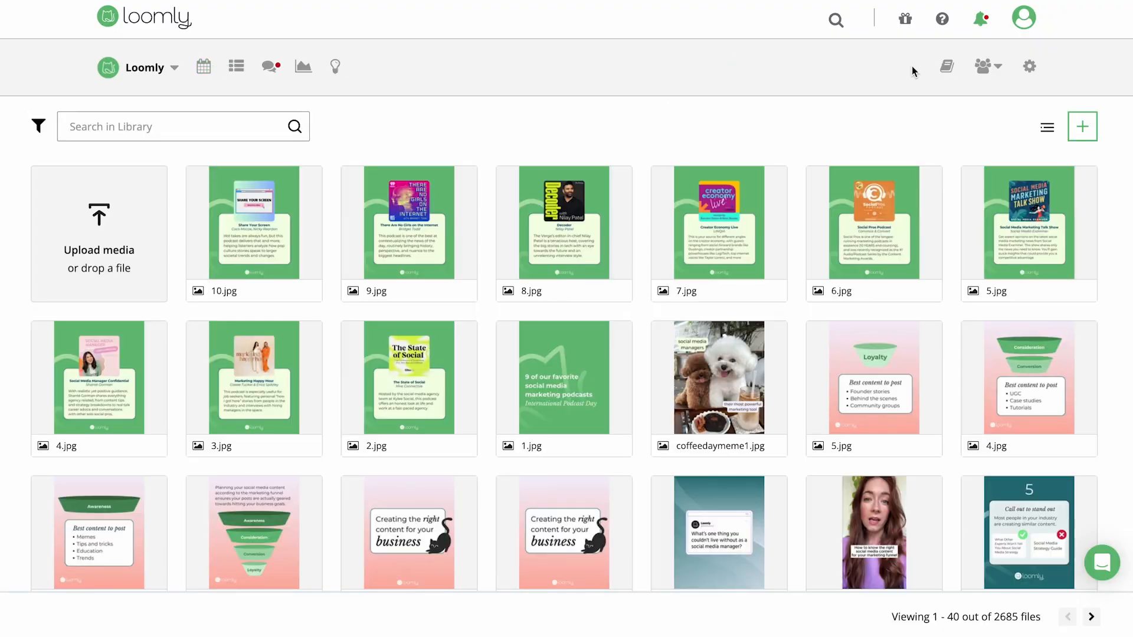
pyautogui.click(1090, 617)
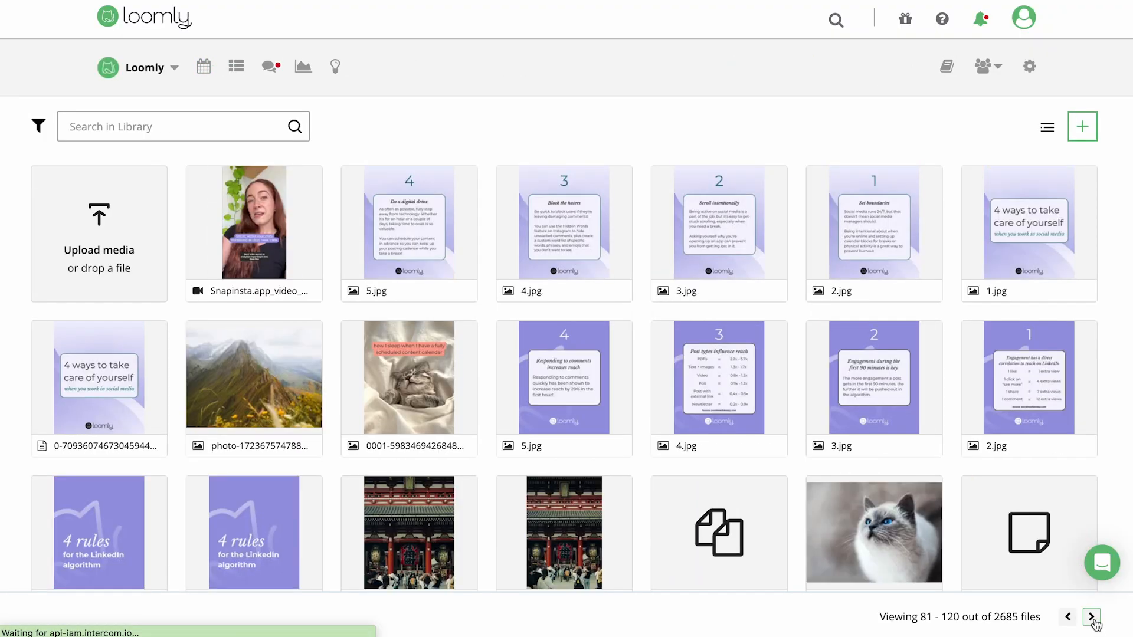
pyautogui.click(1092, 616)
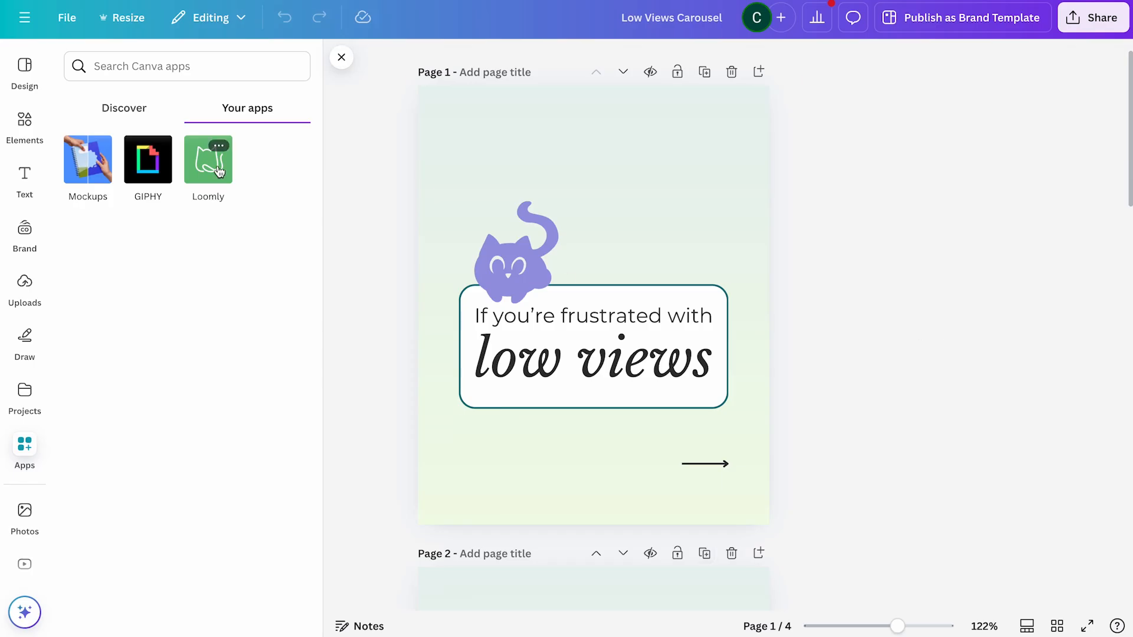
# - Export the carousel design from Canva to Loomly via the Apps > Loomly integration
pyautogui.click(208, 160)
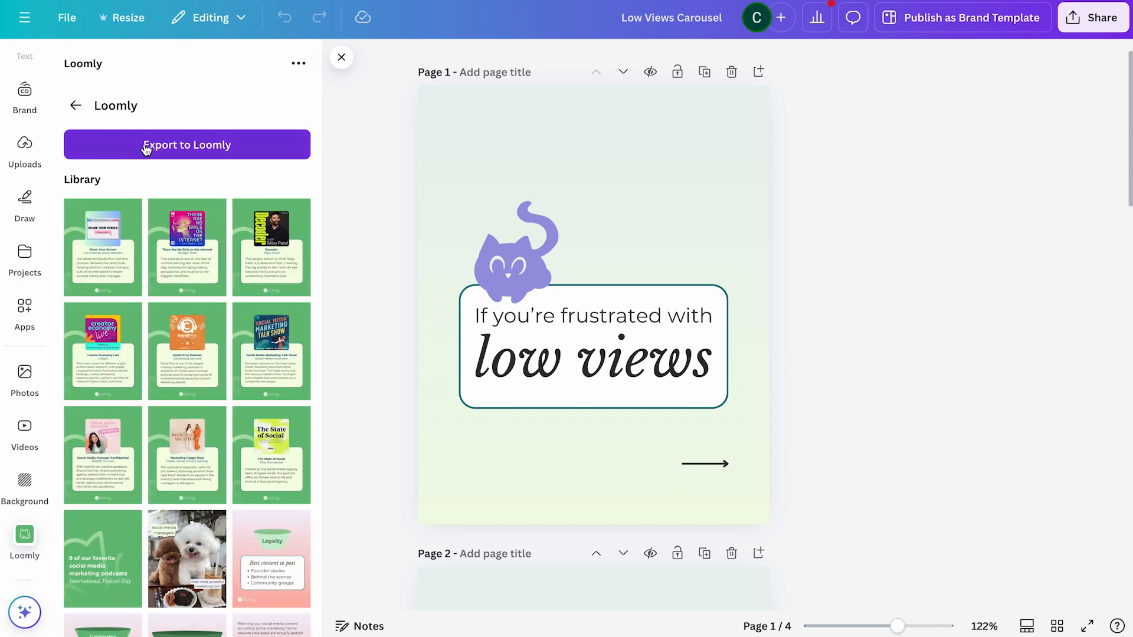
pyautogui.click(187, 144)
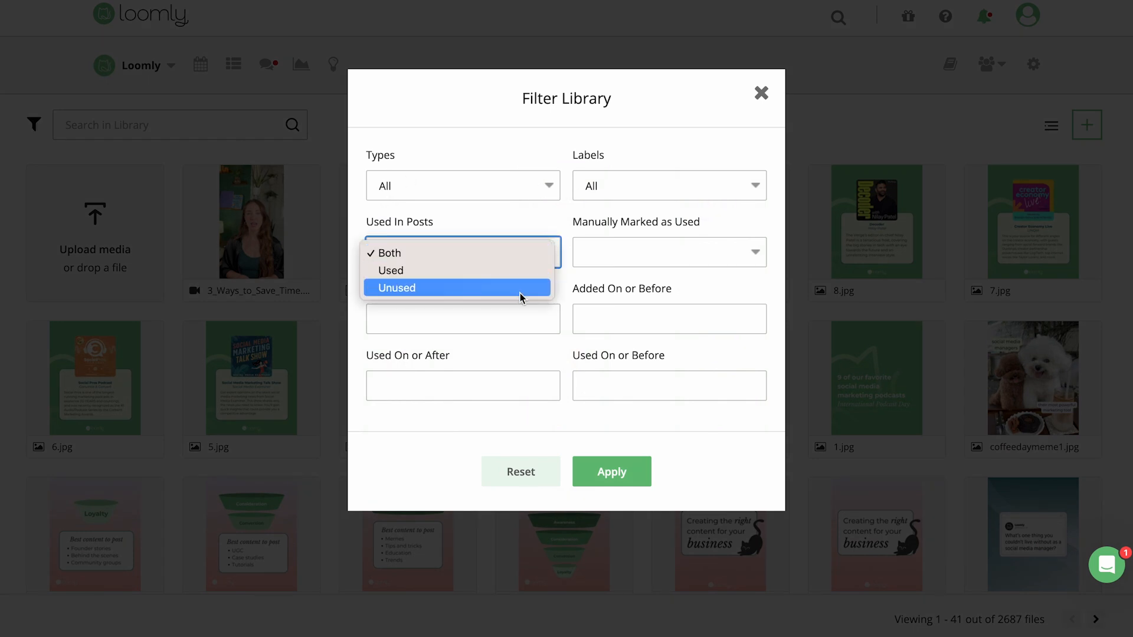
# - Filter the media library to files marked Unused in posts
pyautogui.click(391, 253)
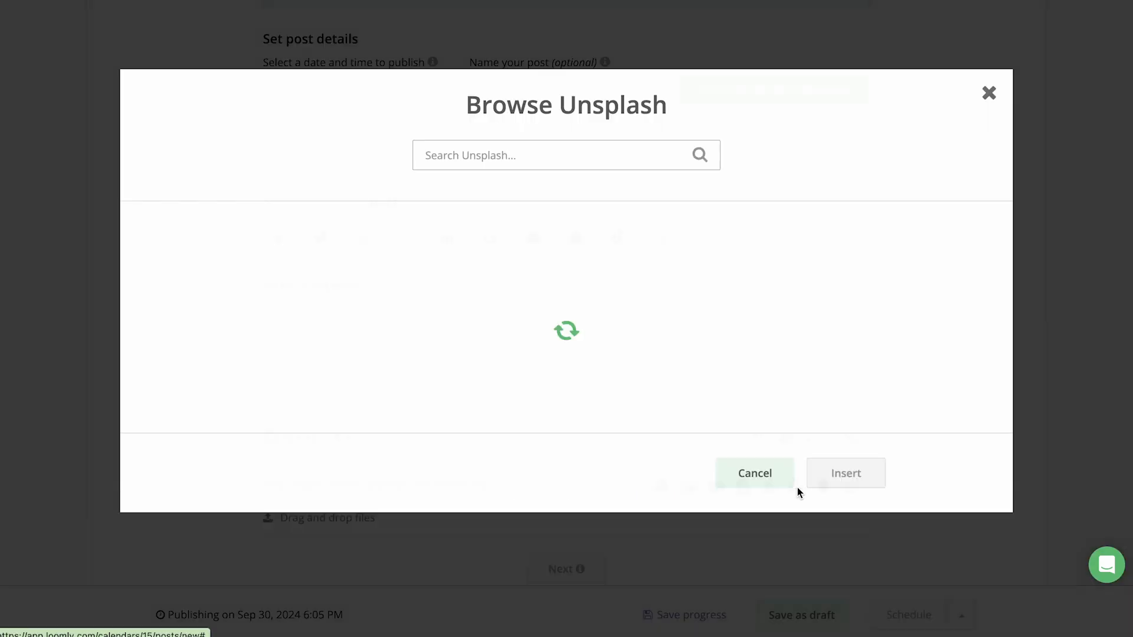
# - Search Unsplash for 'work from home' photos and Giphy for 'cat' GIFs
pyautogui.write('work from home')
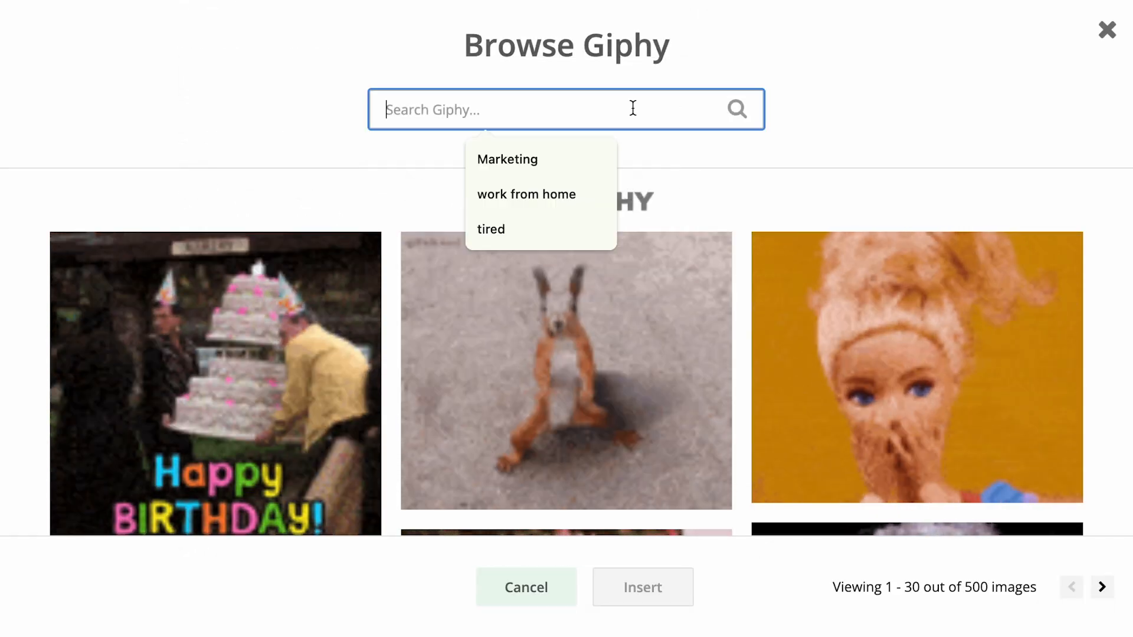
pyautogui.write('cat')
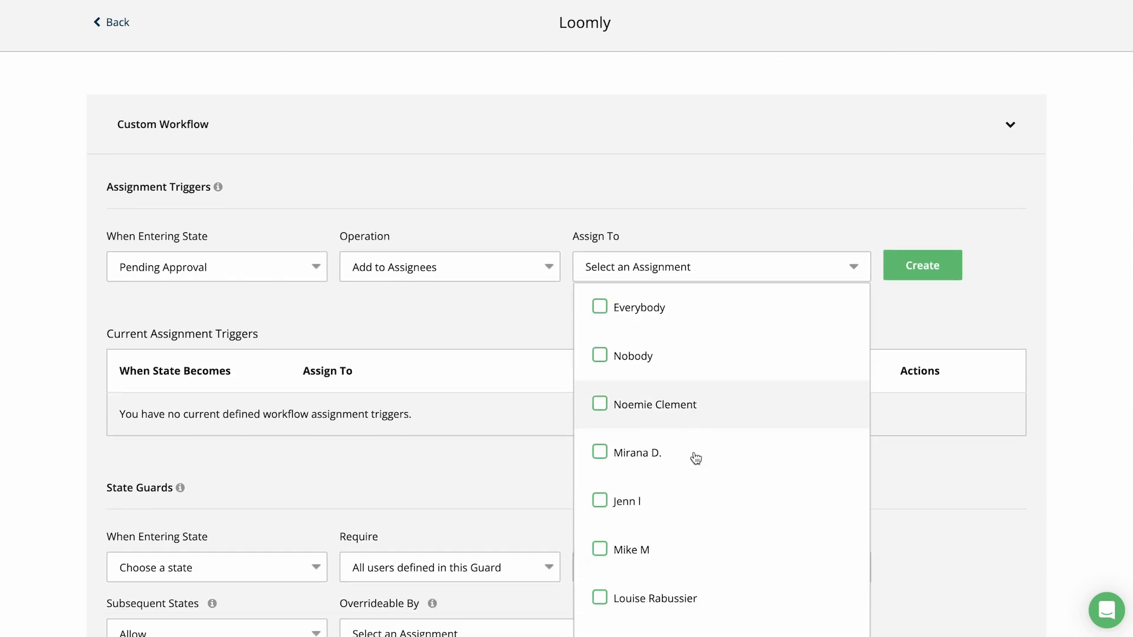
# - Start a new custom role, then open the Coffee Meme post's comments
pyautogui.click(534, 182)
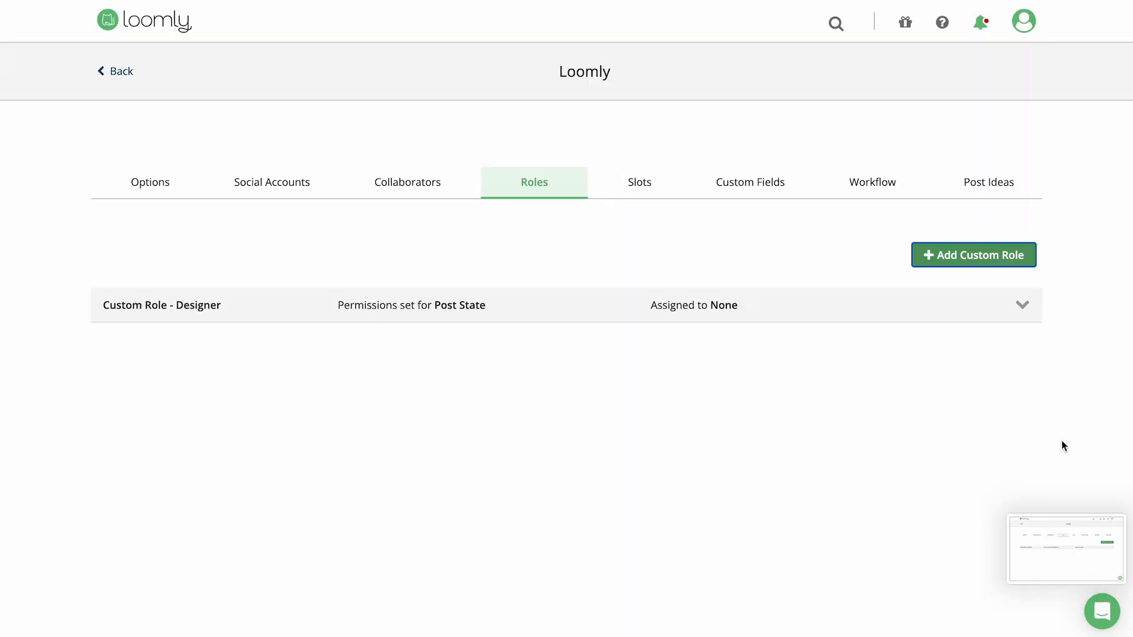
pyautogui.click(973, 255)
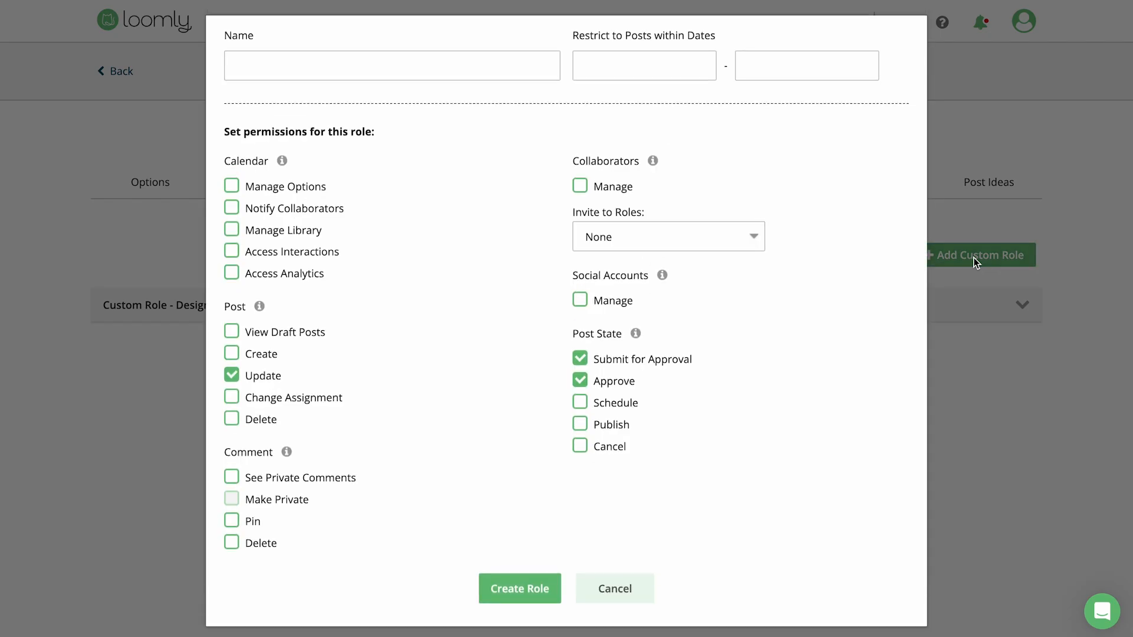
pyautogui.moveTo(327, 217)
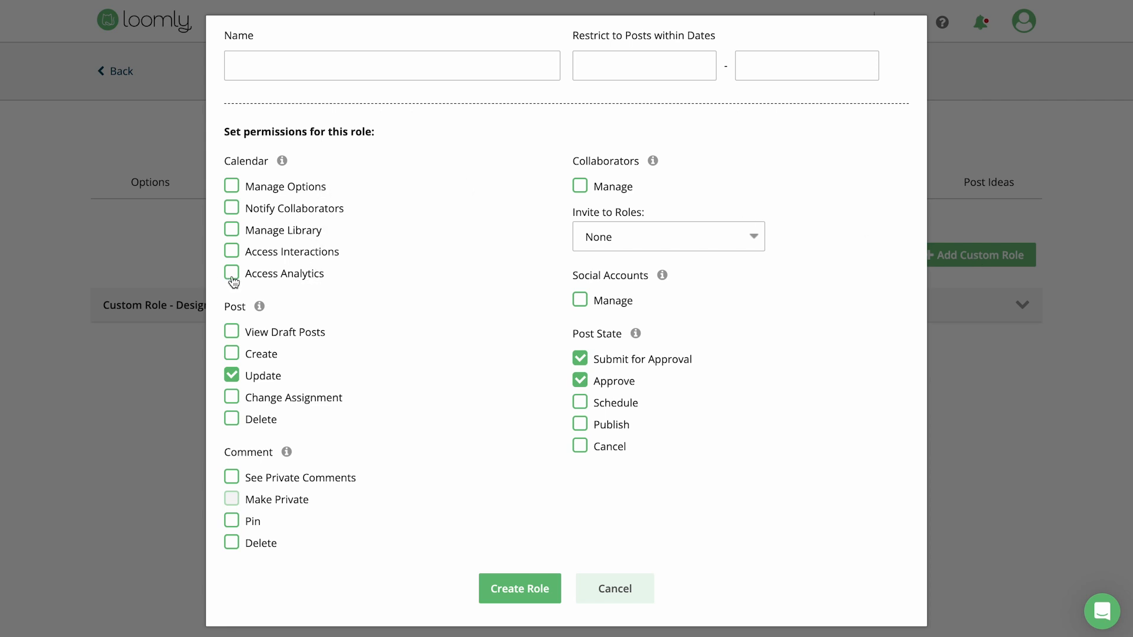
pyautogui.click(614, 587)
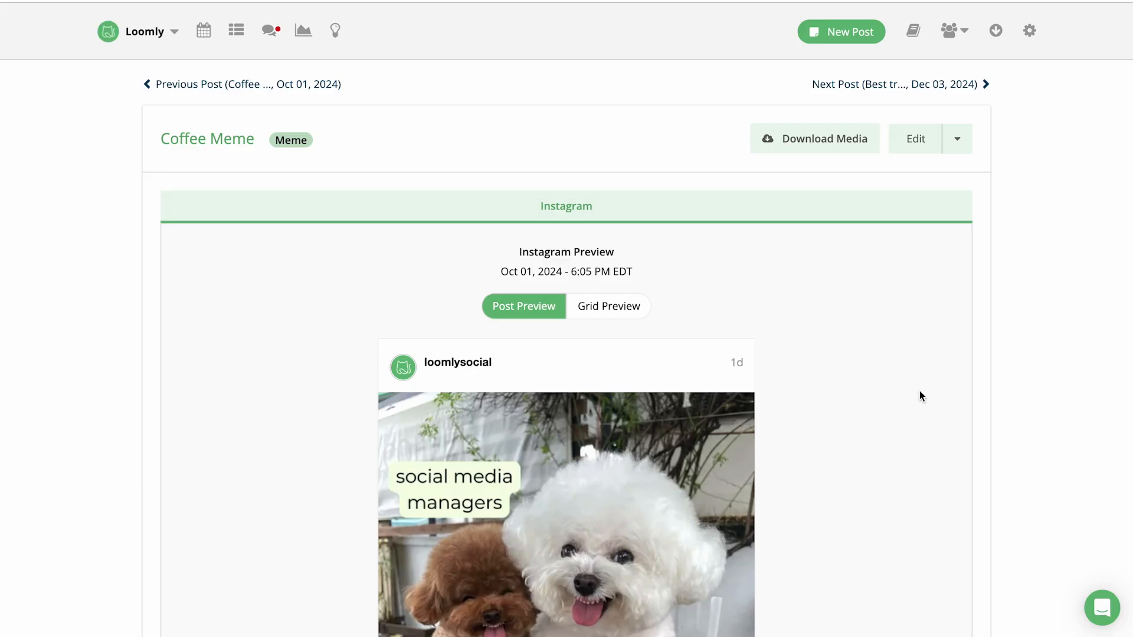
pyautogui.scroll(-3)
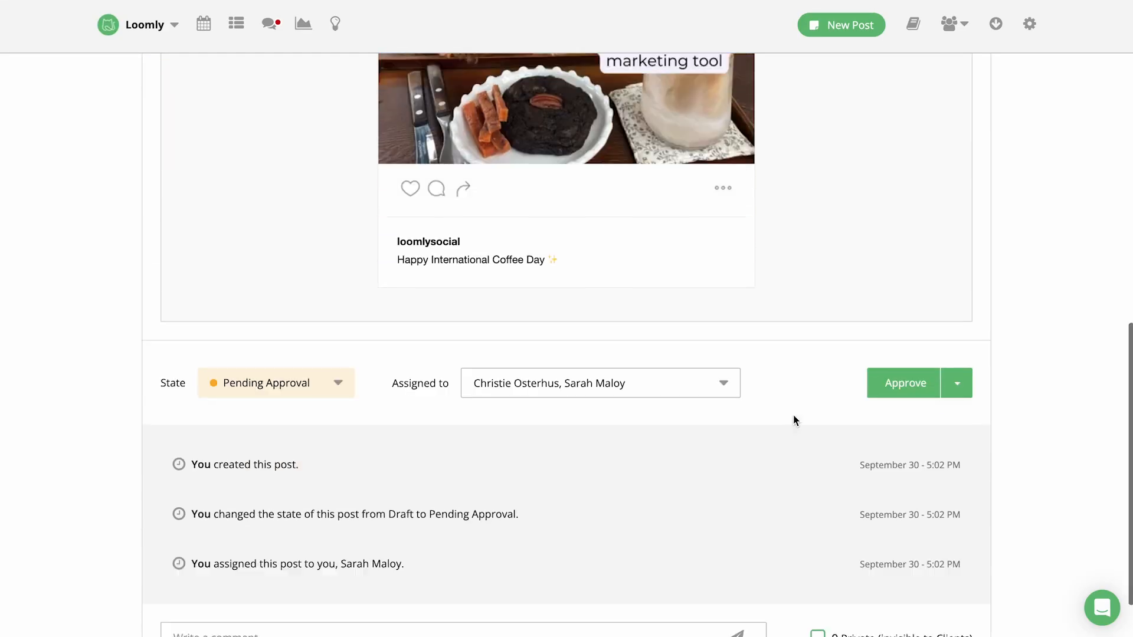
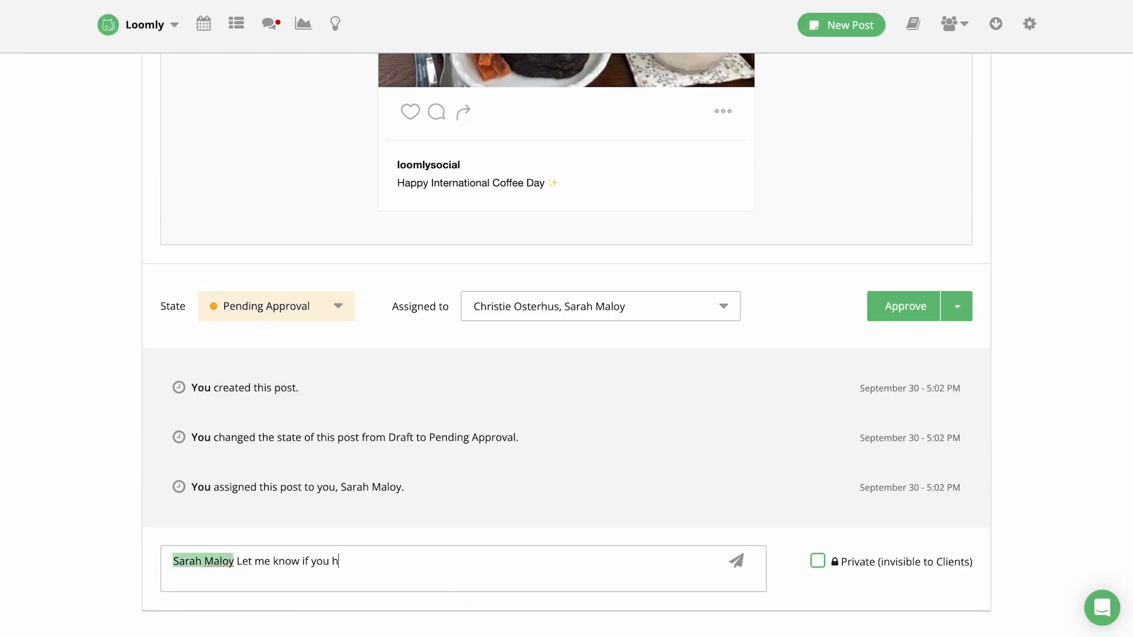
pyautogui.write('ave any edits!')
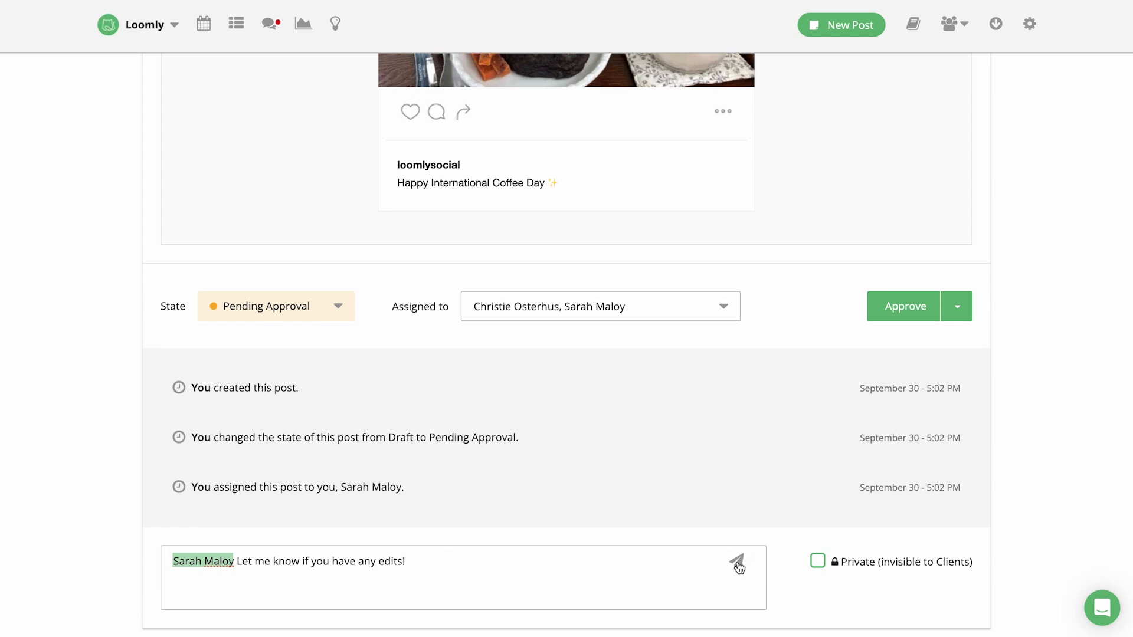
pyautogui.click(736, 561)
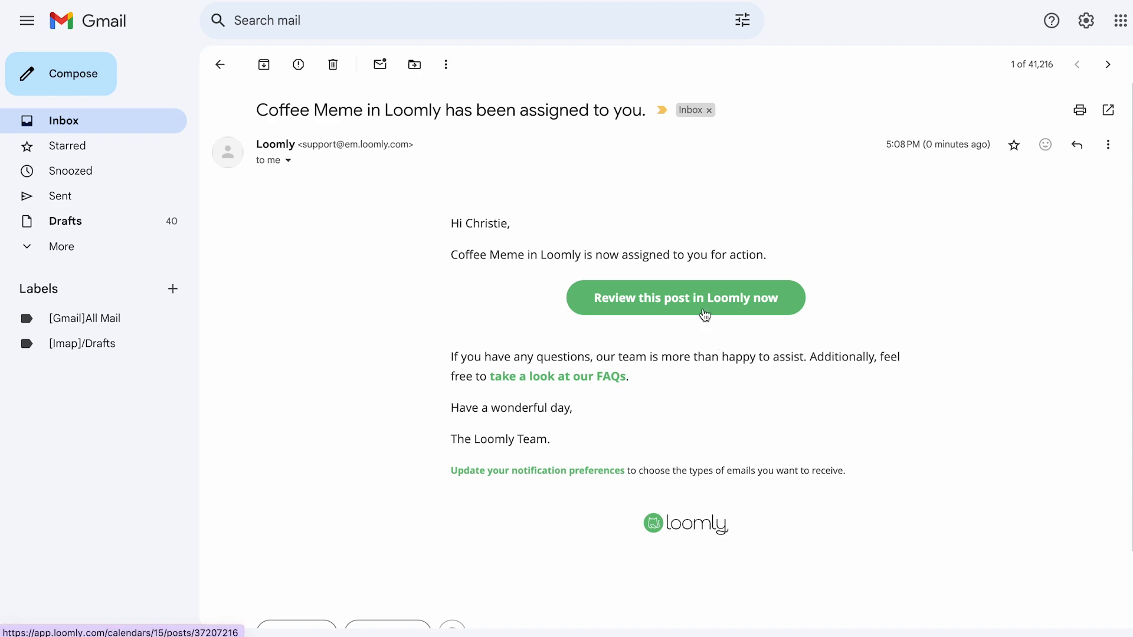
# - Open the assigned post from the notification email and start connecting Slack for notifications
pyautogui.click(684, 297)
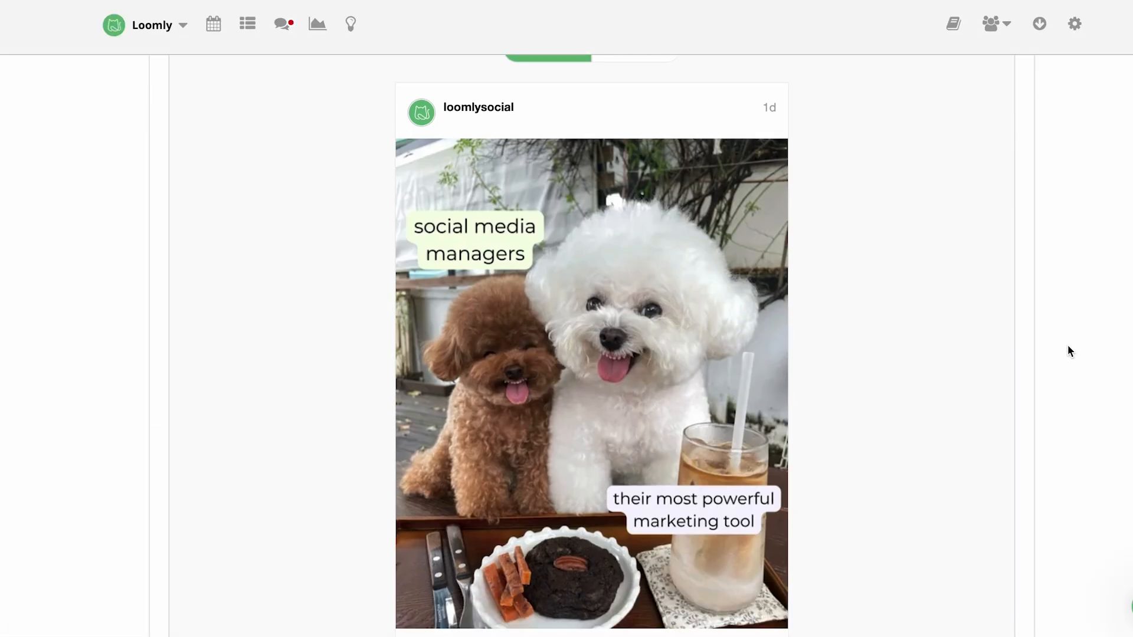
pyautogui.scroll(3)
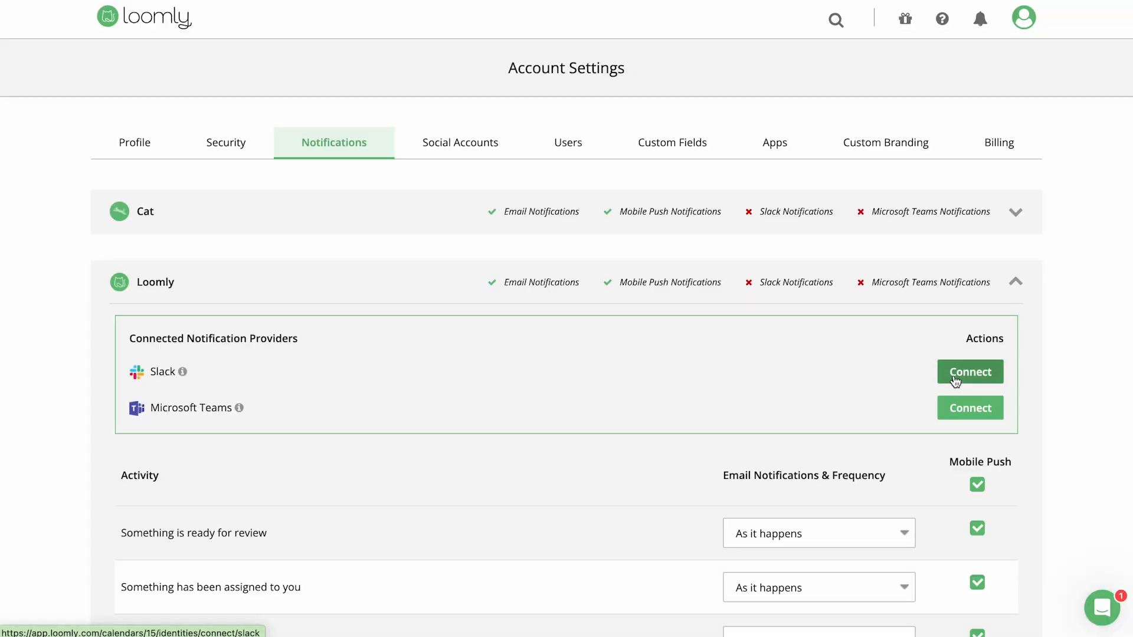
pyautogui.click(969, 371)
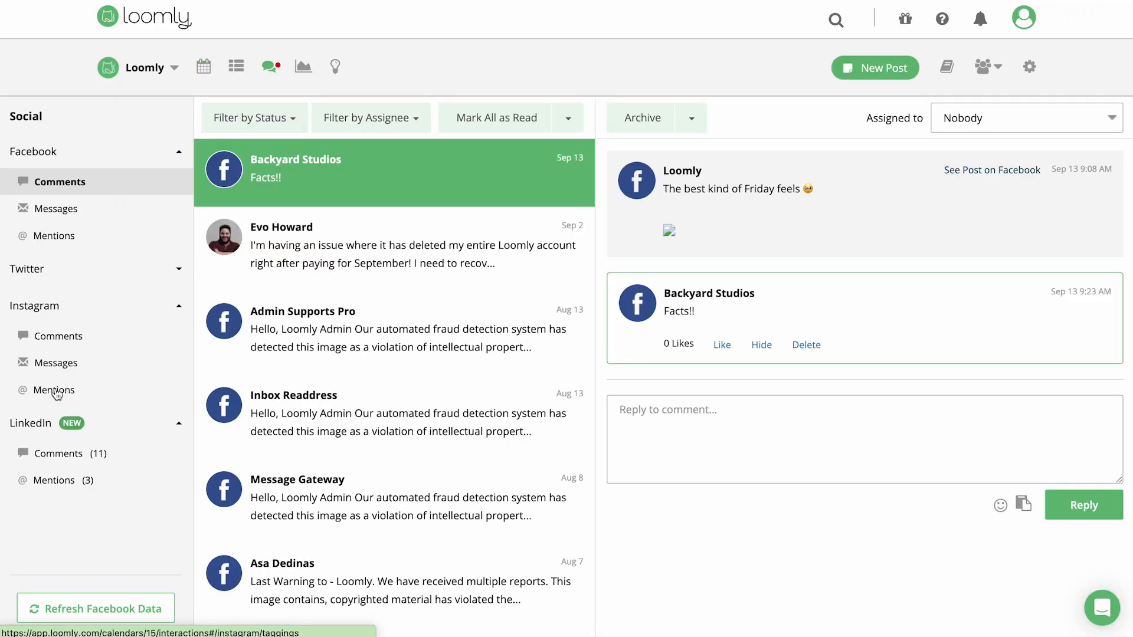
# - View an Instagram mention in the inbox, see its post on Instagram, then move to Analytics
pyautogui.click(53, 389)
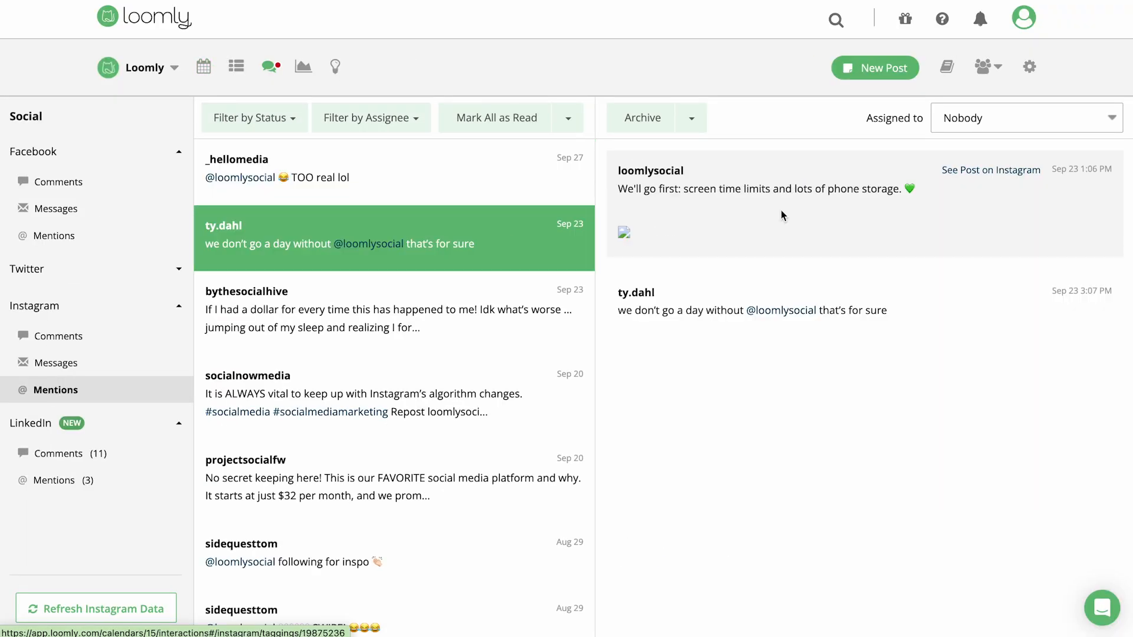
pyautogui.click(992, 170)
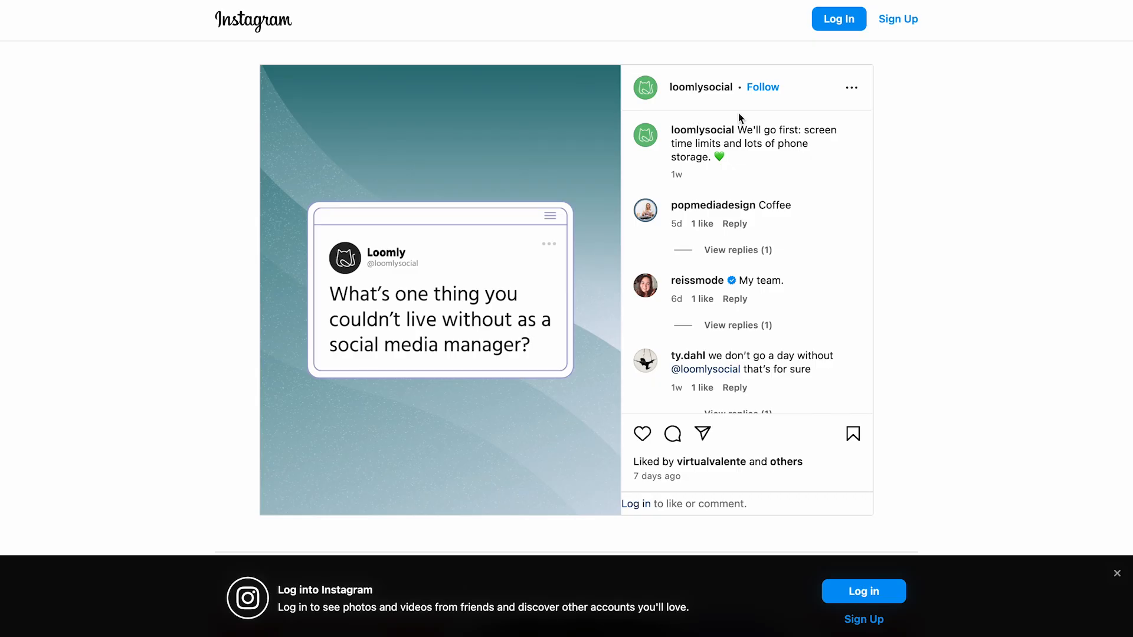
pyautogui.scroll(-3)
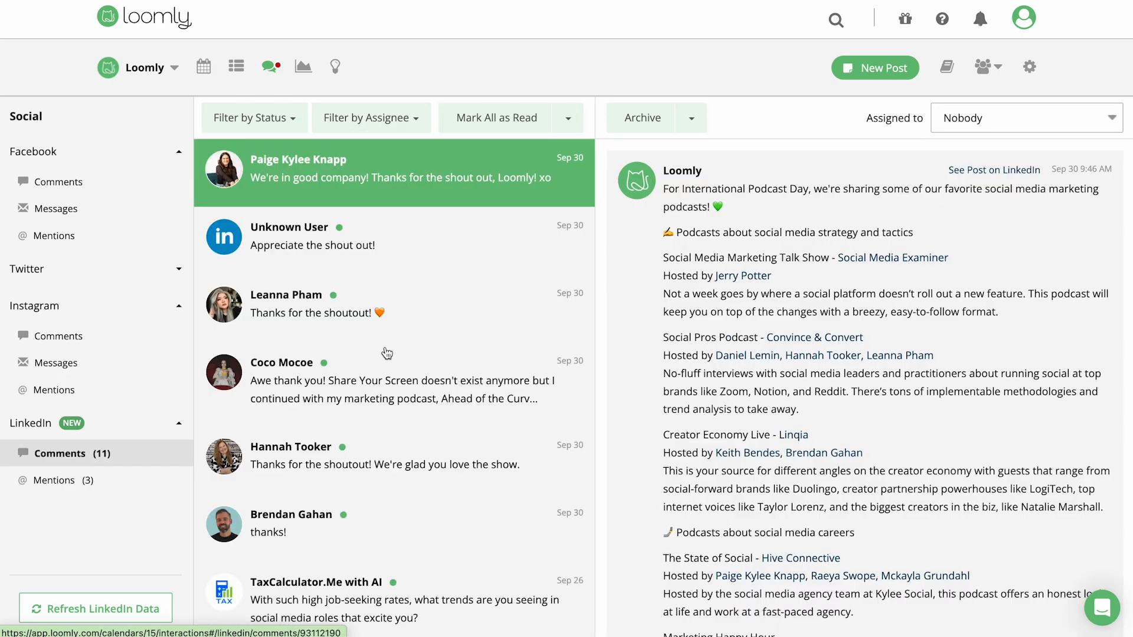
pyautogui.click(303, 66)
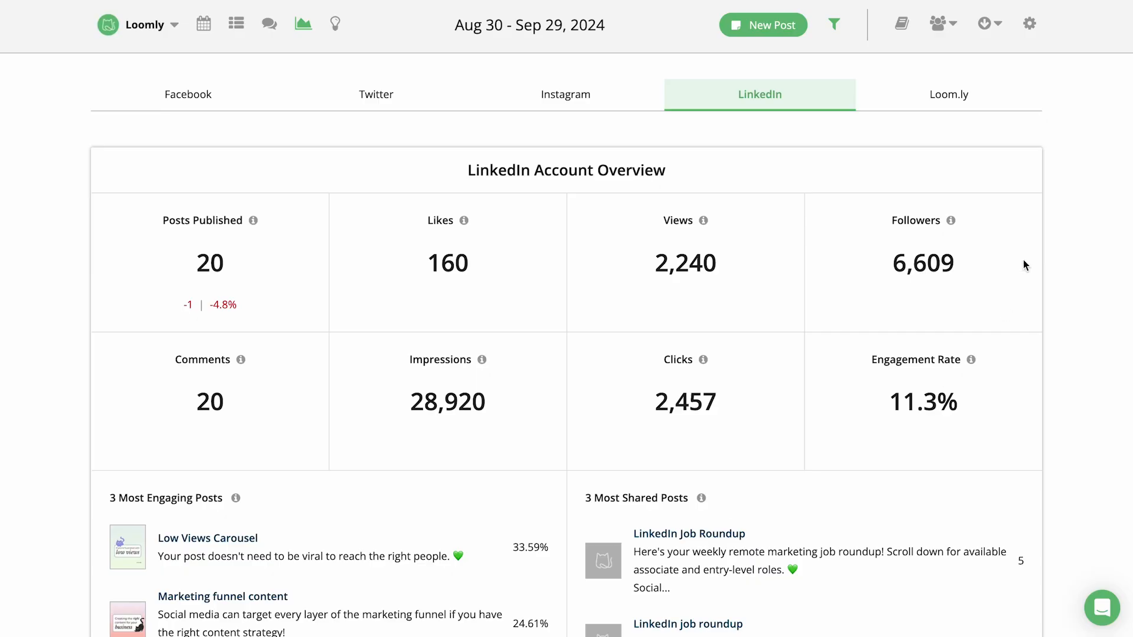
# - Review the Instagram analytics overview and post metrics
pyautogui.click(566, 94)
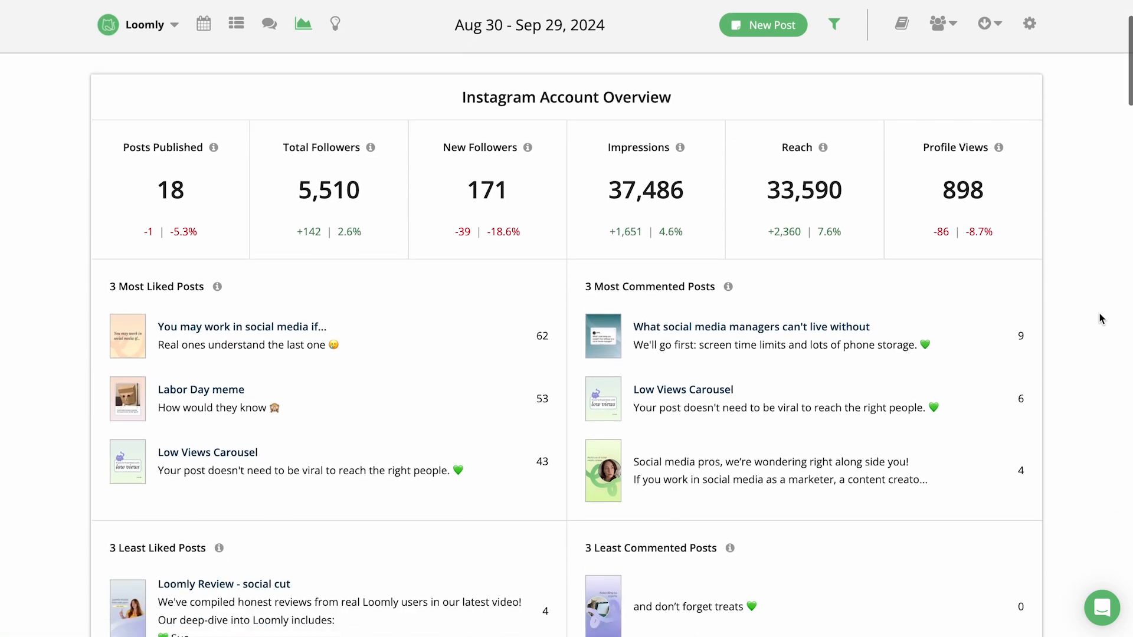
pyautogui.scroll(-3)
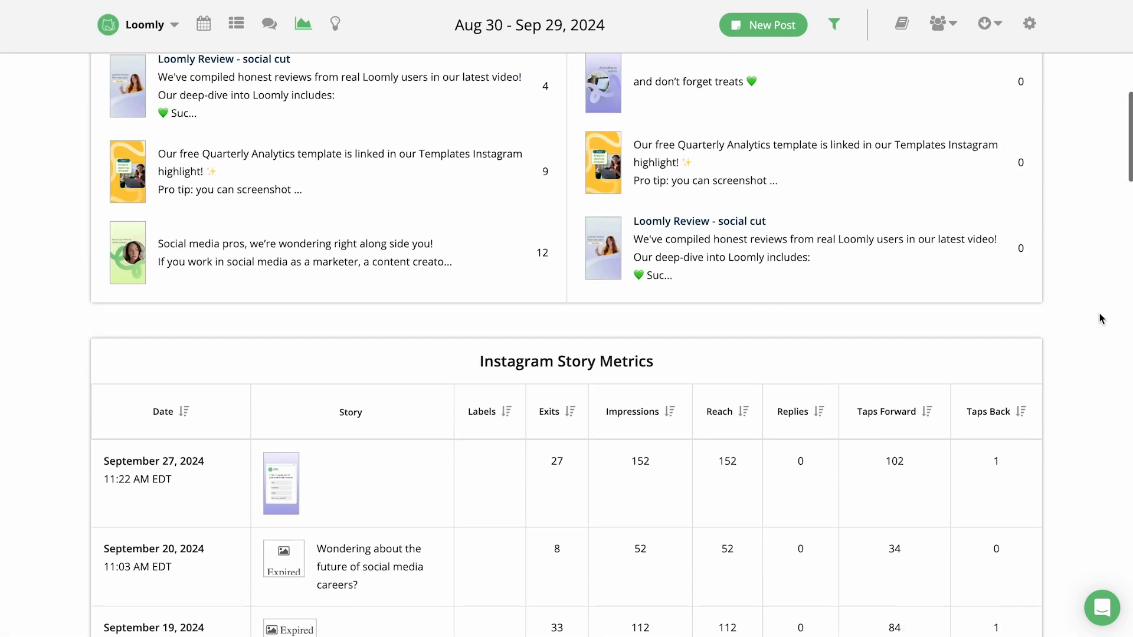
pyautogui.scroll(-3)
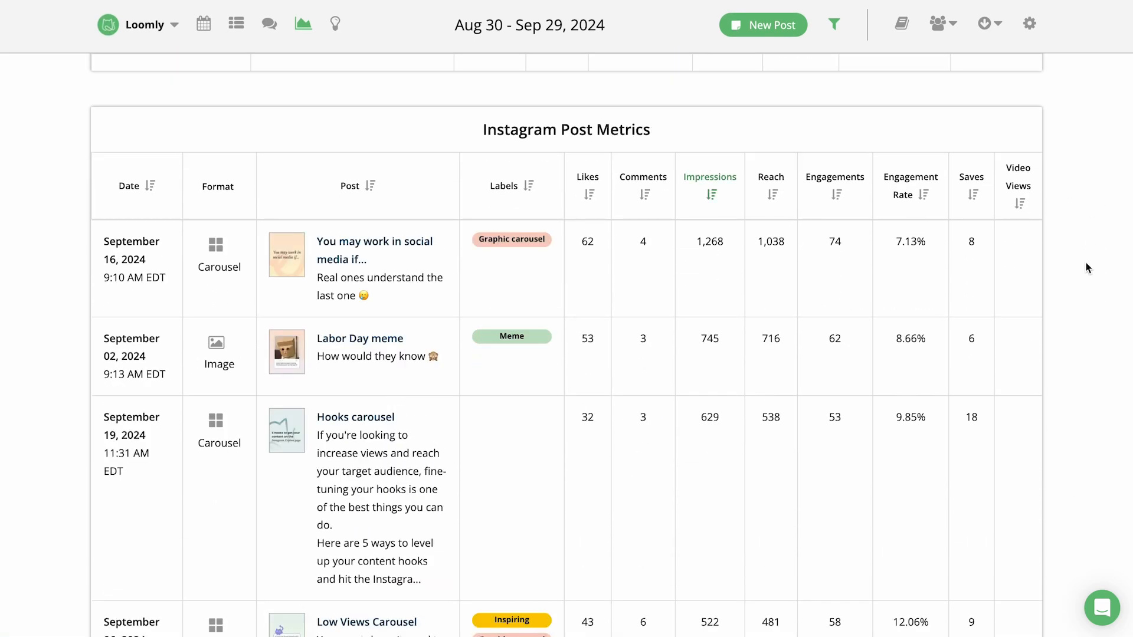
pyautogui.scroll(3)
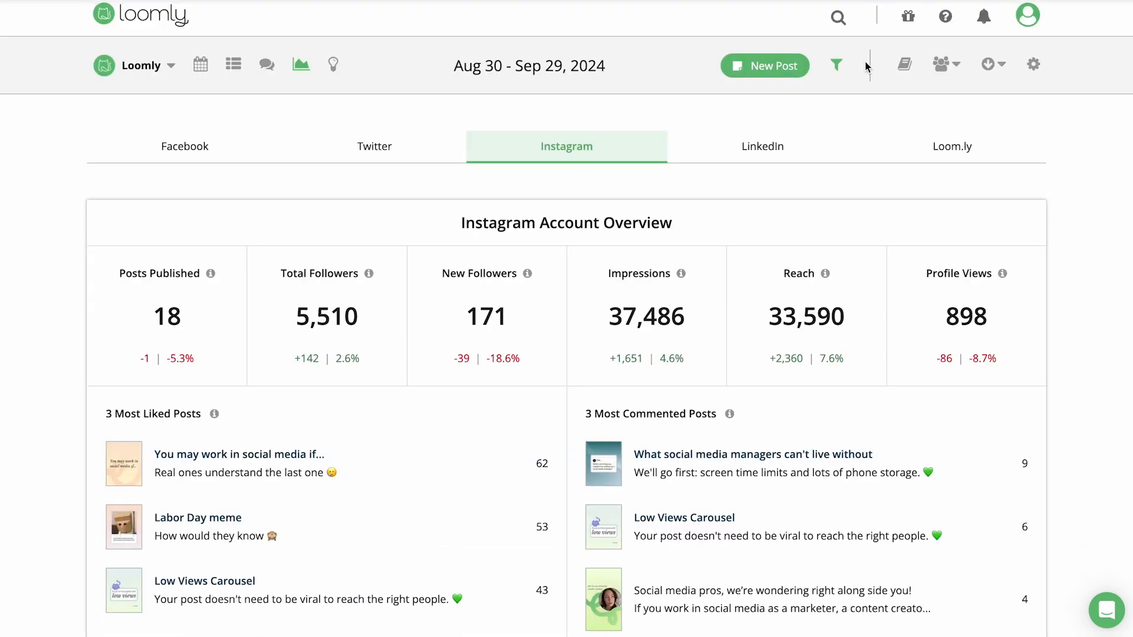
# - Filter the Instagram post metrics to the Graphic carousel label
pyautogui.click(836, 65)
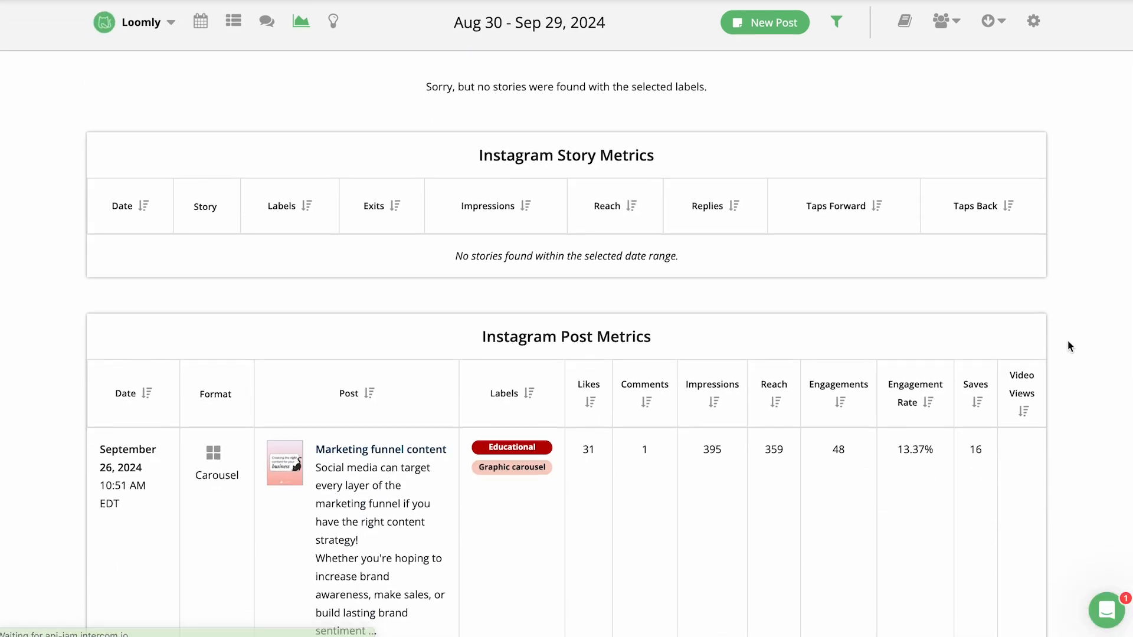
pyautogui.scroll(-3)
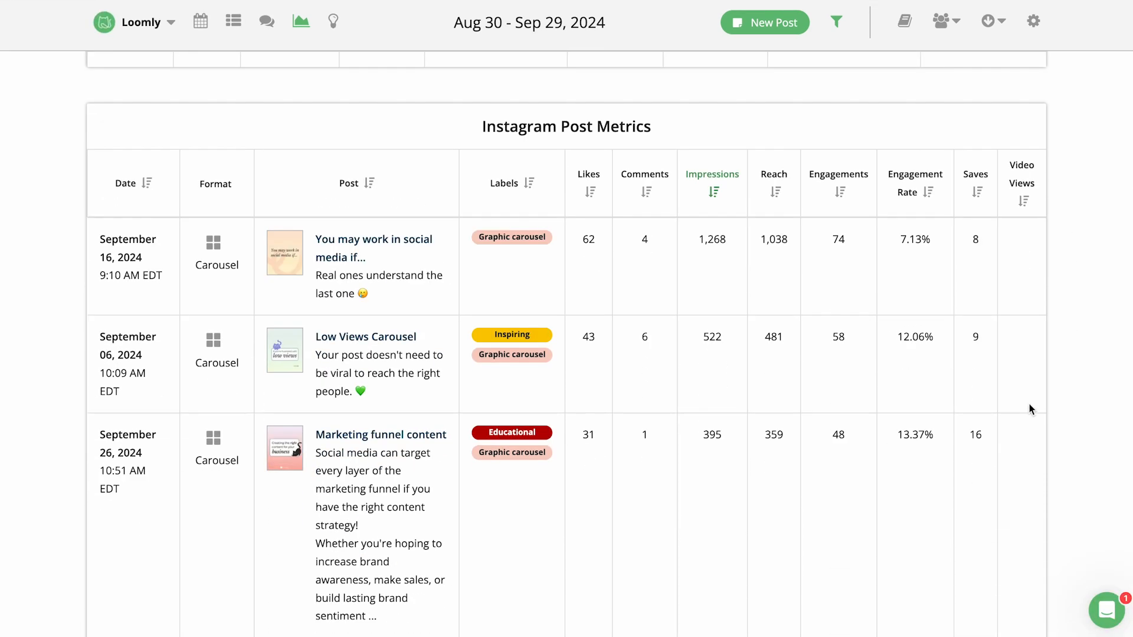
pyautogui.click(989, 20)
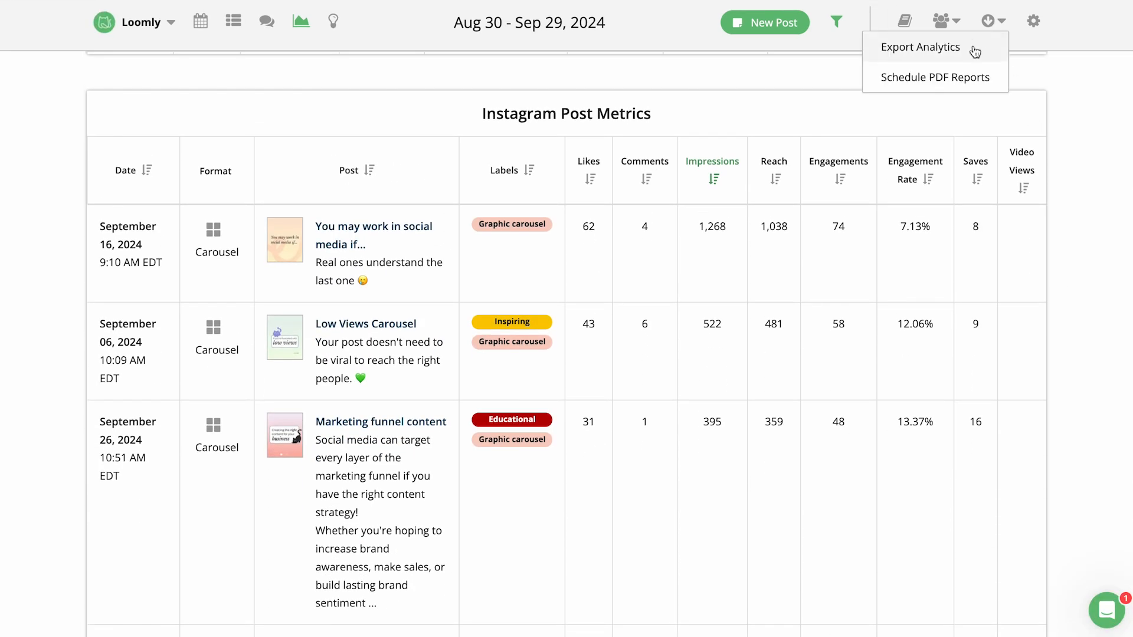
pyautogui.click(920, 48)
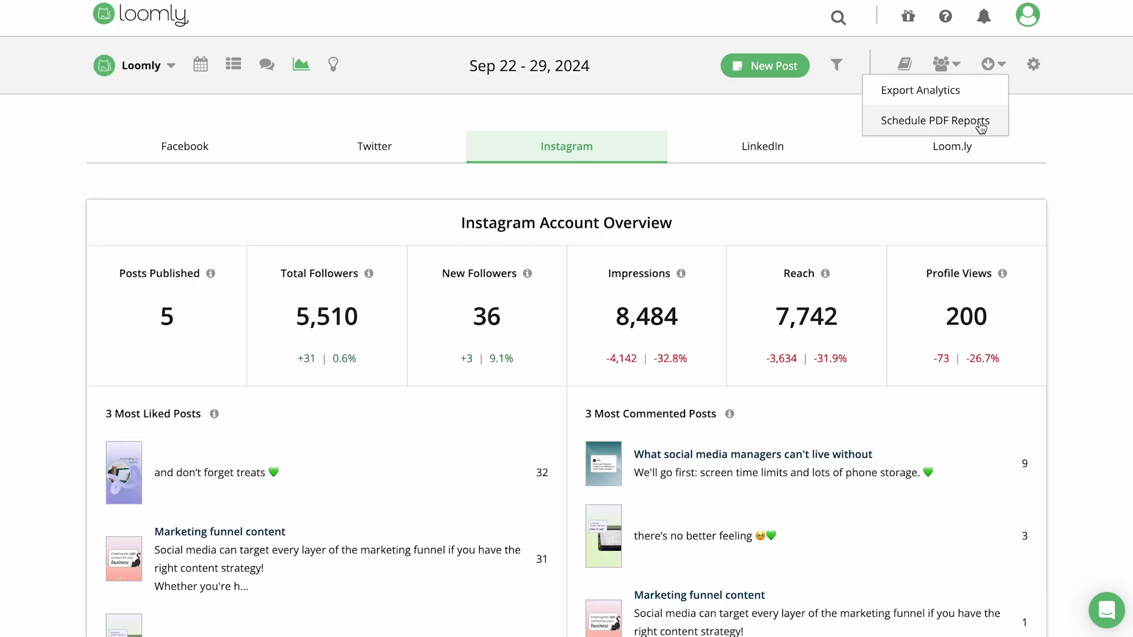
pyautogui.click(935, 120)
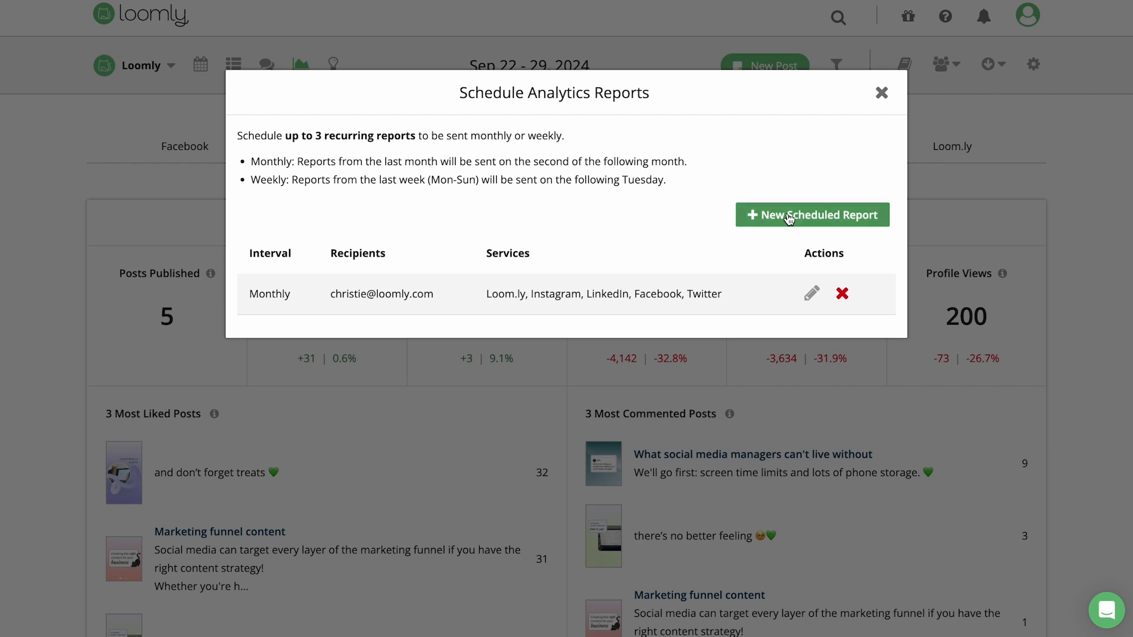
pyautogui.click(812, 215)
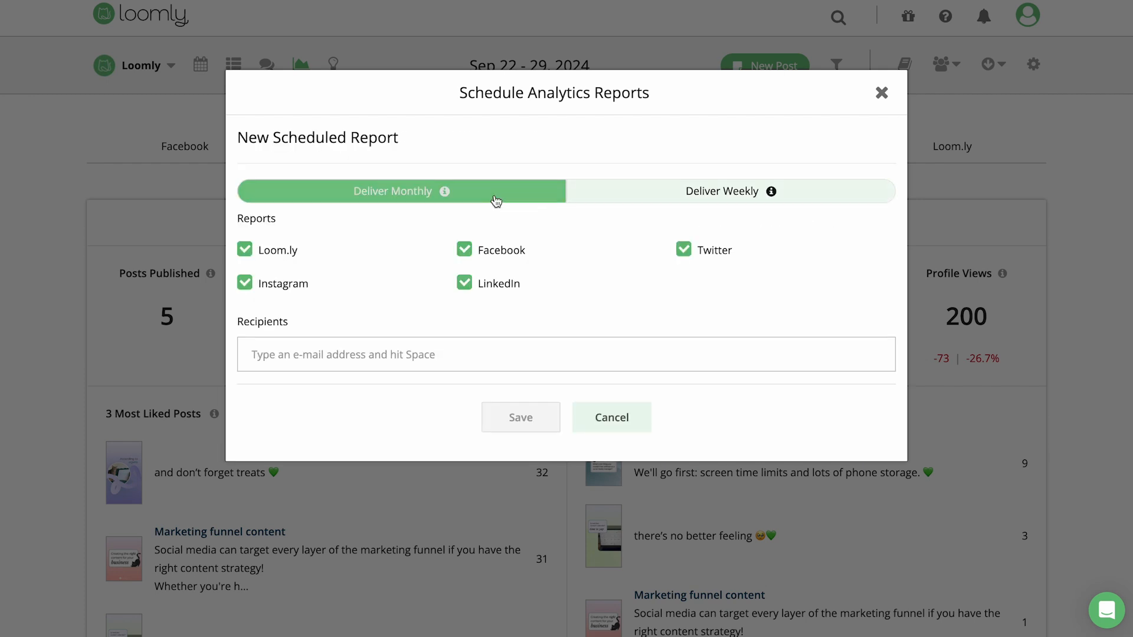
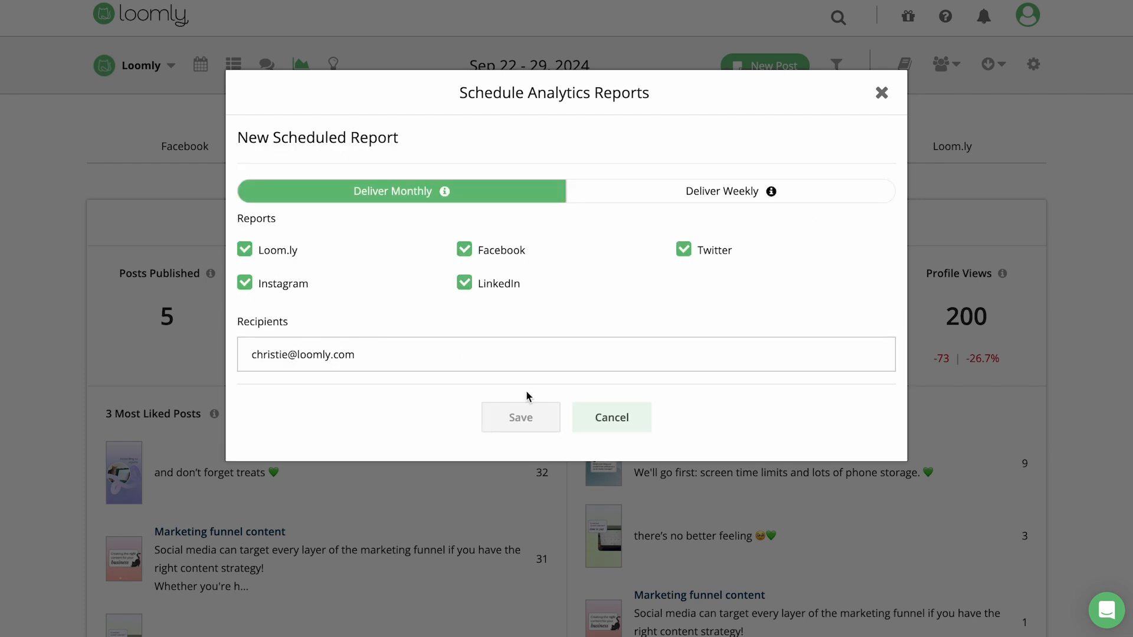